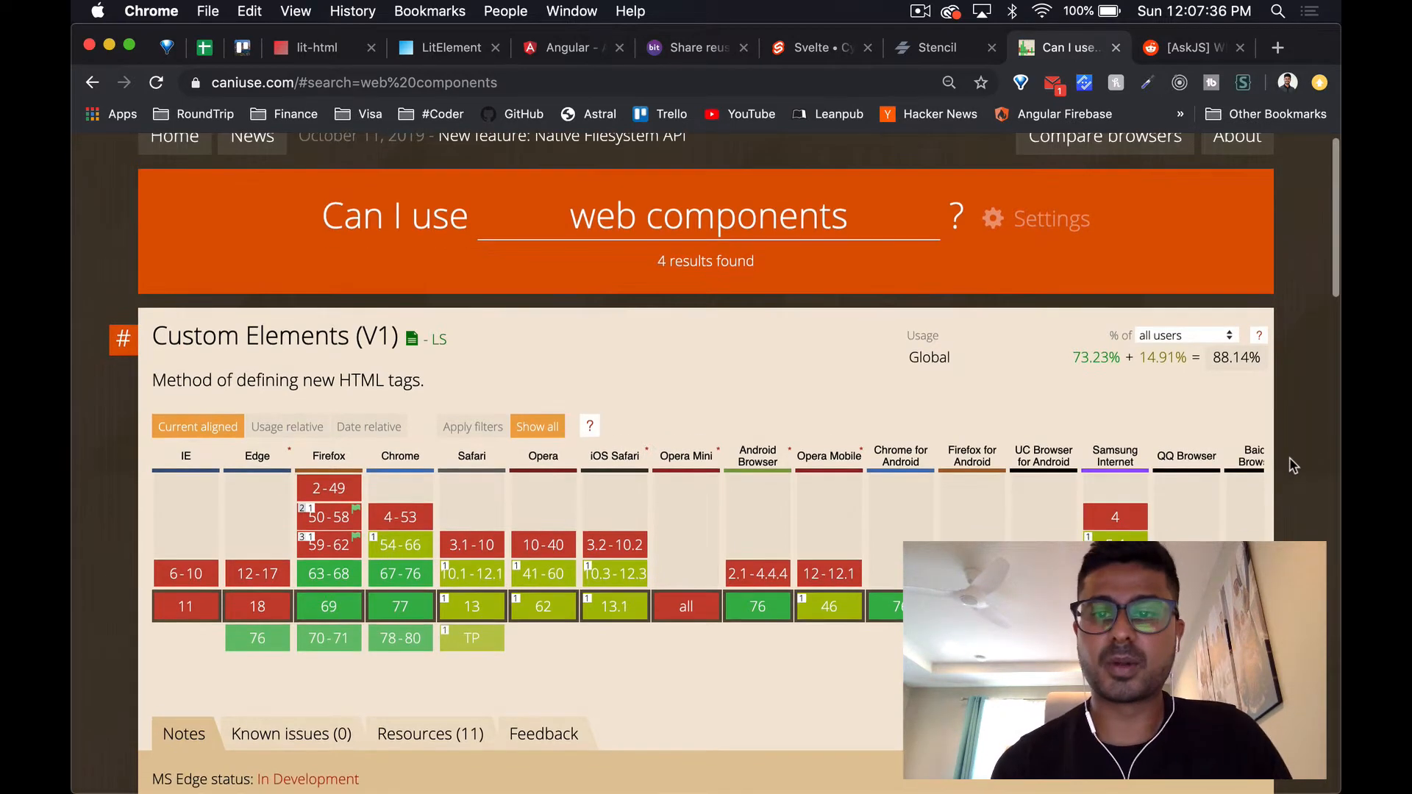
Switch to the Stencil tab showing the stenciljs.com homepage
scroll("up", 3)
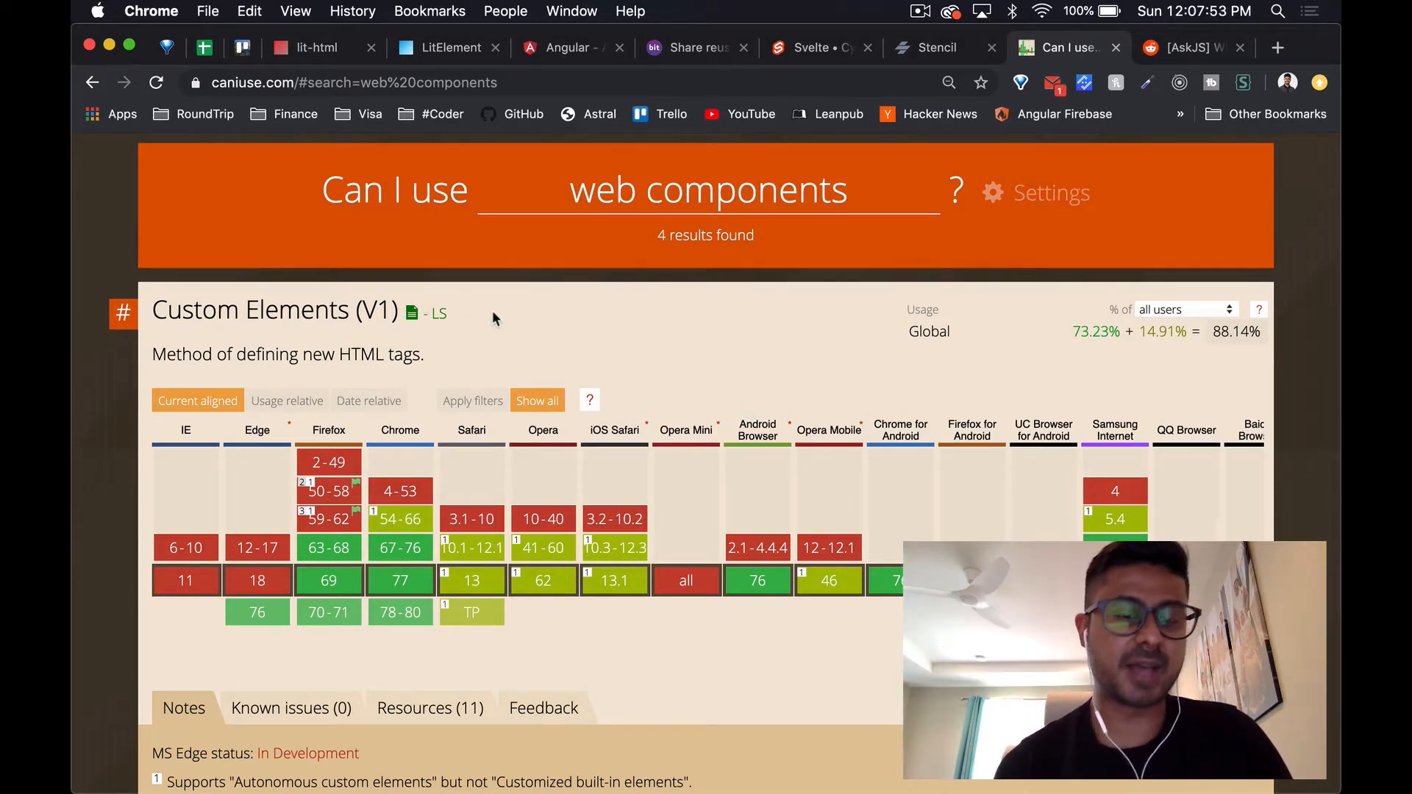
mouse_move(971, 371)
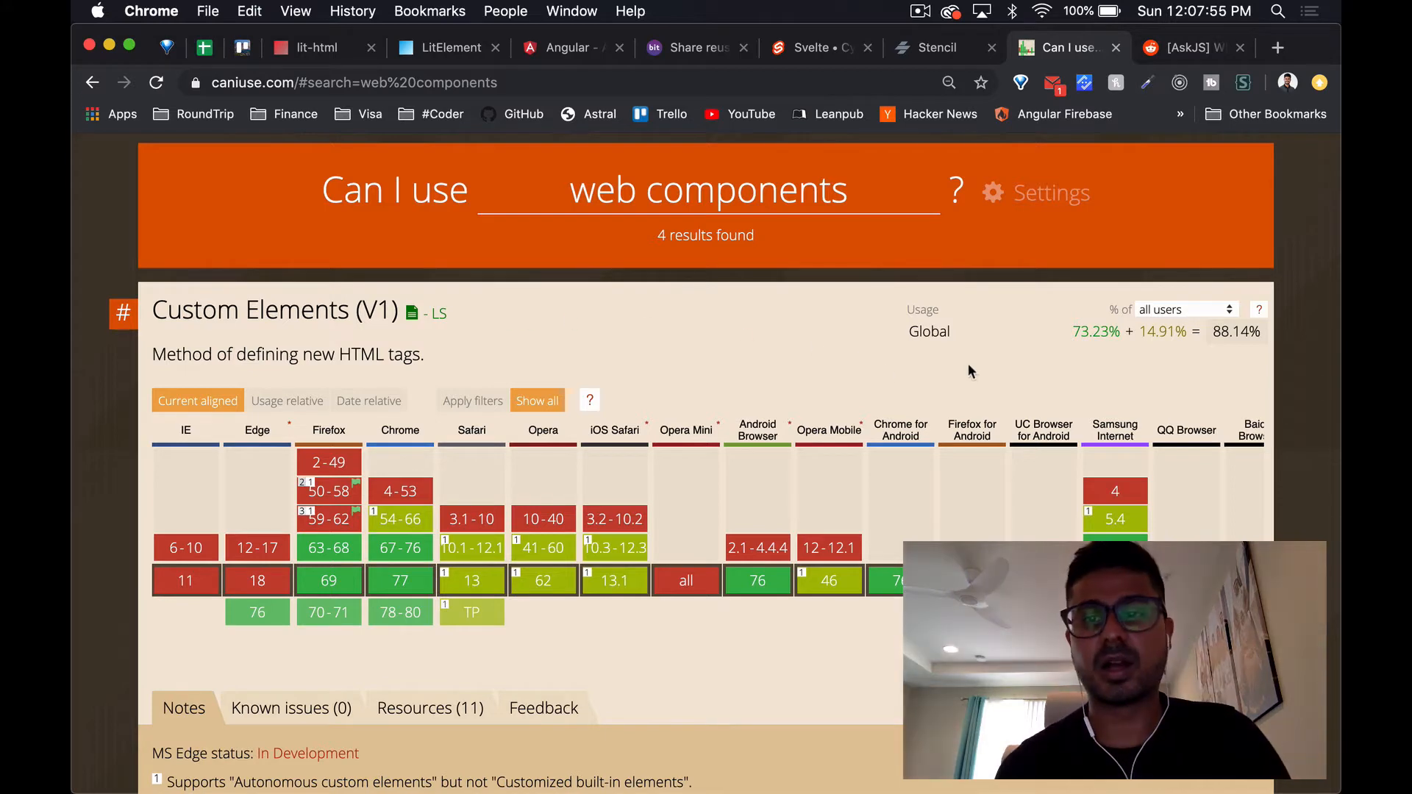
mouse_move(1085, 353)
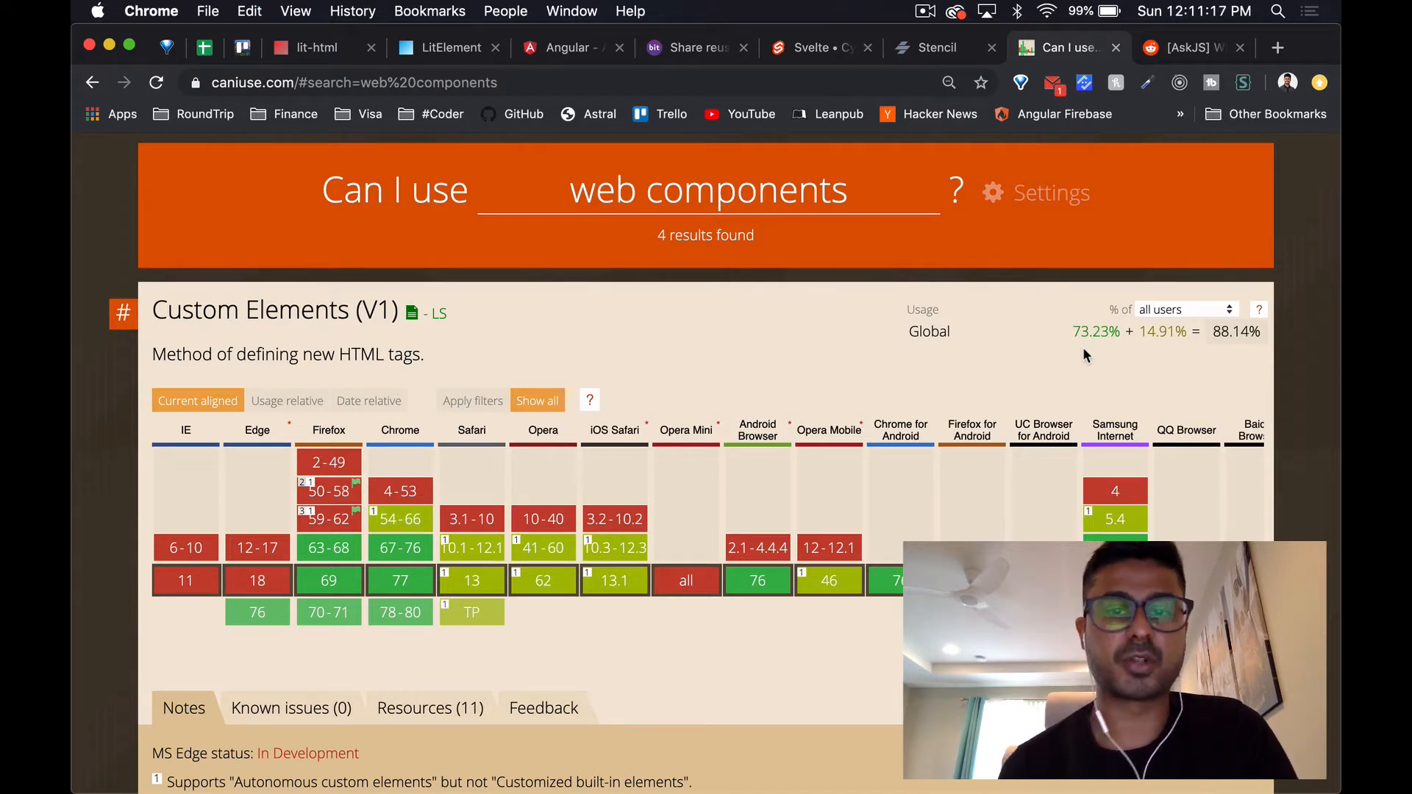
left_click(936, 47)
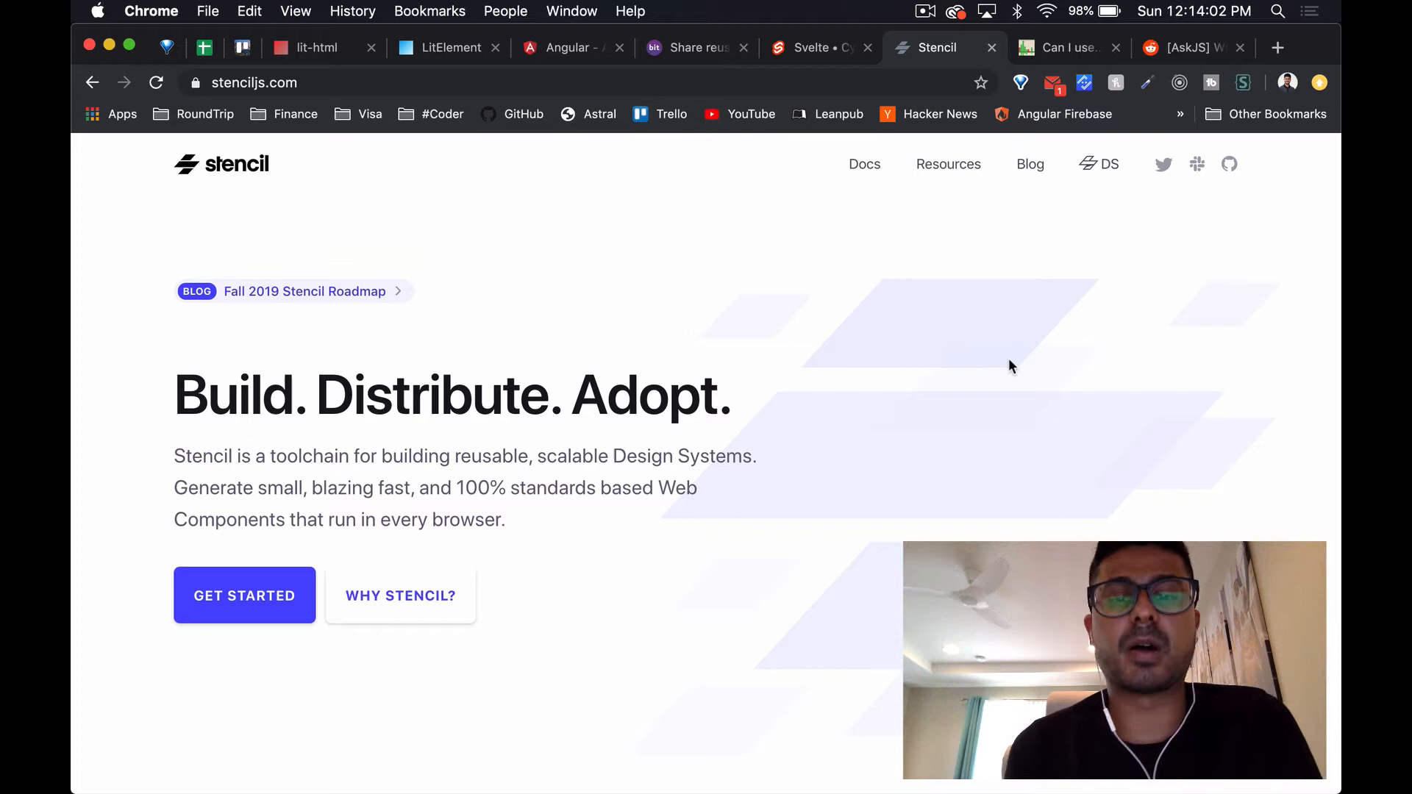
Switch to the svelte.dev tab showing 'cybernetically enhanced web apps'
left_click(817, 48)
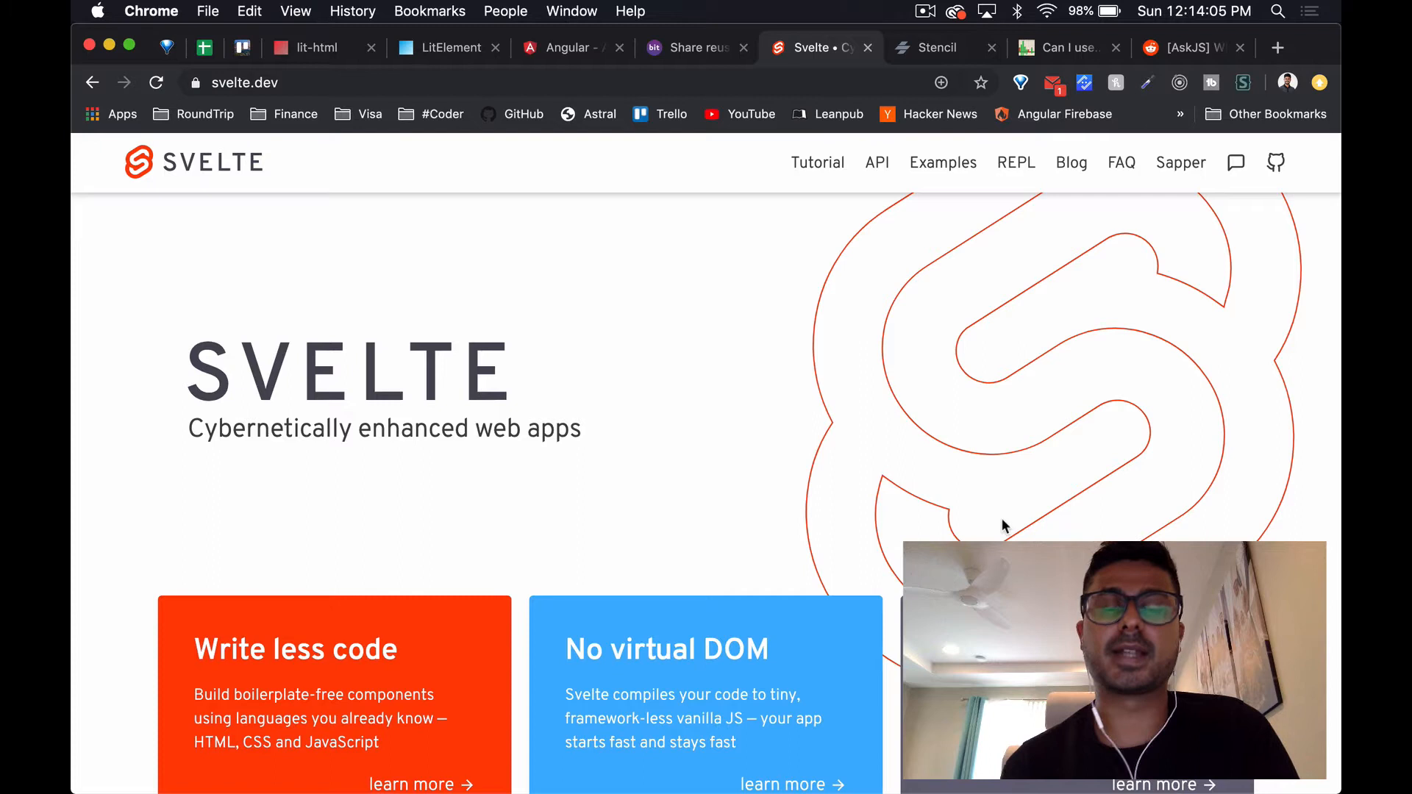
Switch to the lit-html.polymer-project.org tab about the HTML templating library
left_click(310, 47)
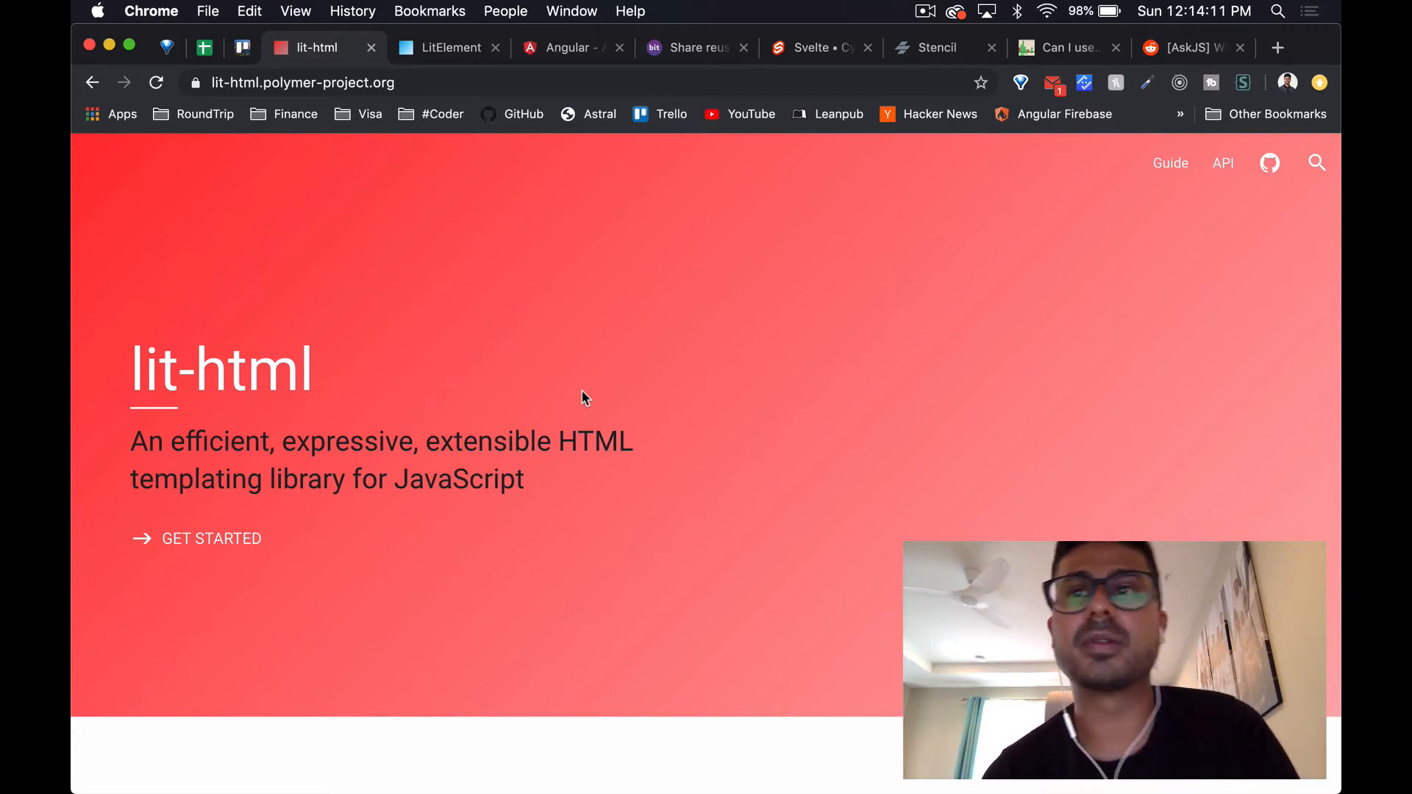
Switch to the angular.io/guide/elements tab with the Angular Elements Overview
left_click(572, 47)
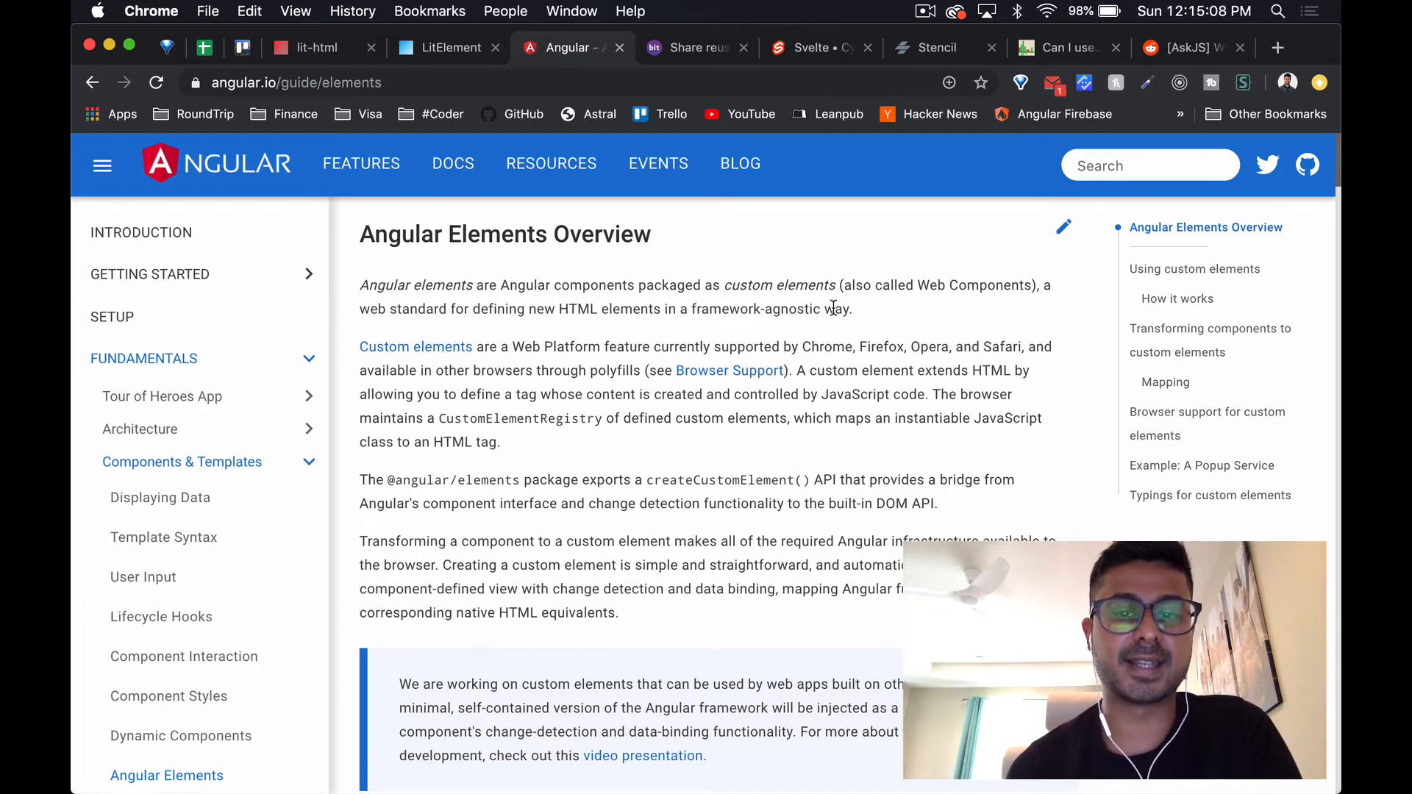
Open the bit.dev tab and scroll to the 'Share components as a team' cards
left_click(695, 47)
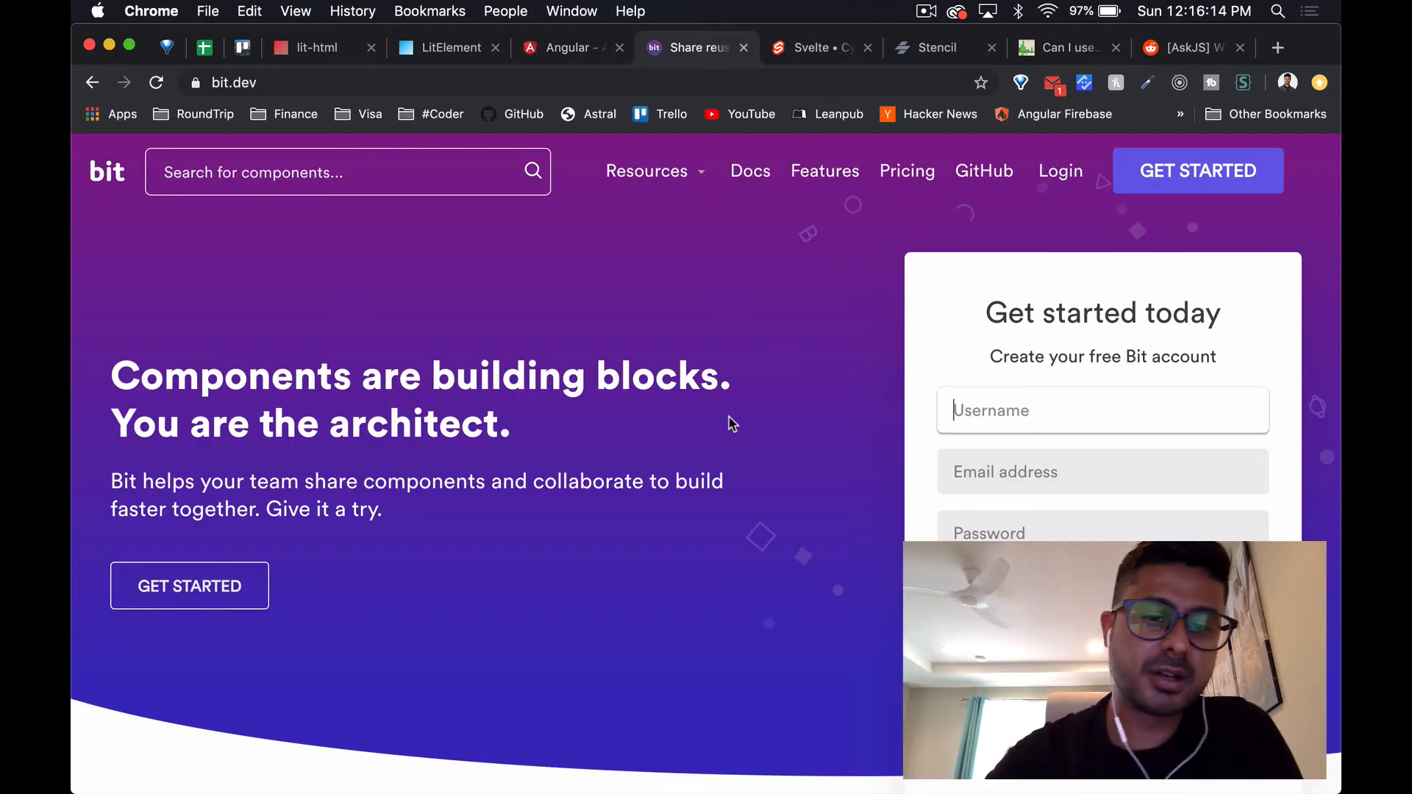
scroll("down", 3)
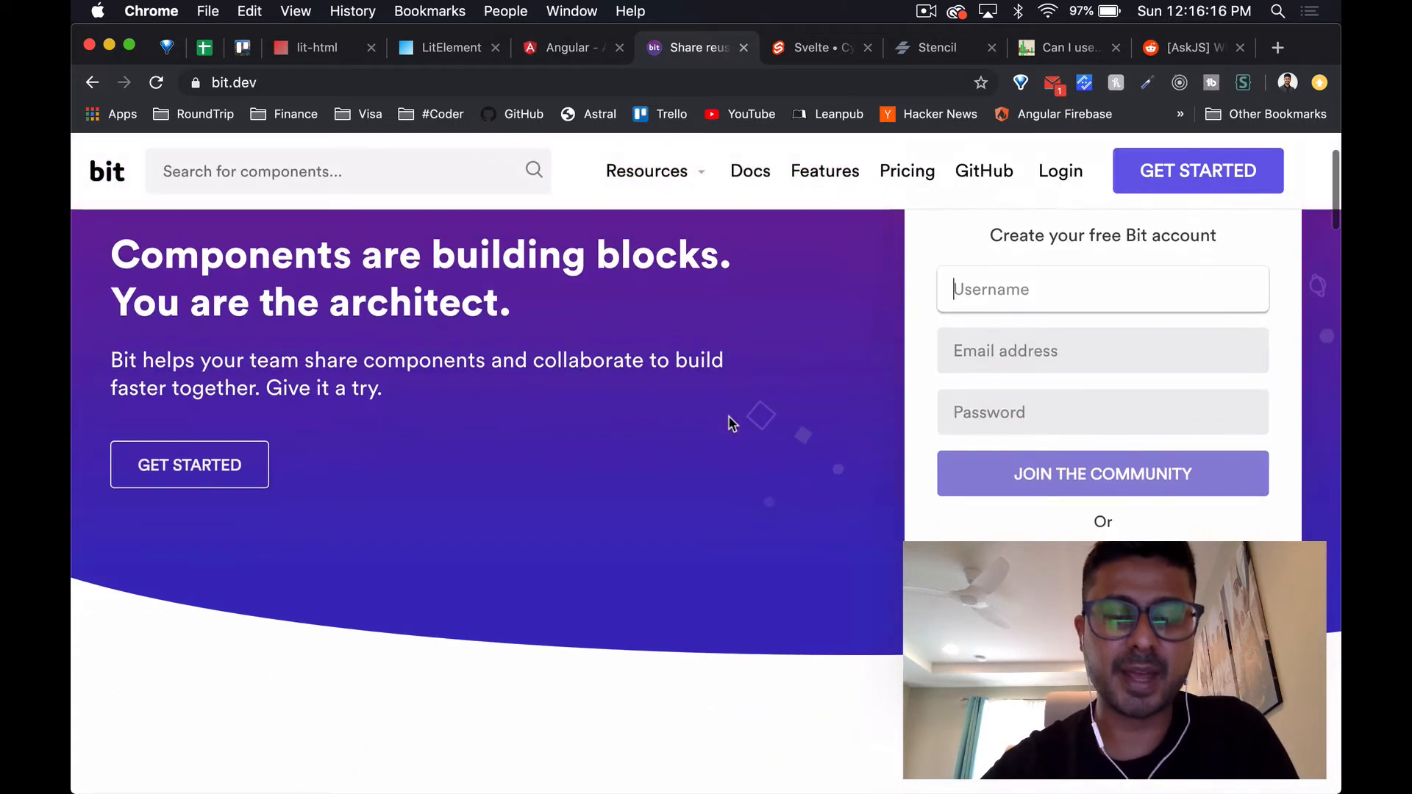
scroll("down", 3)
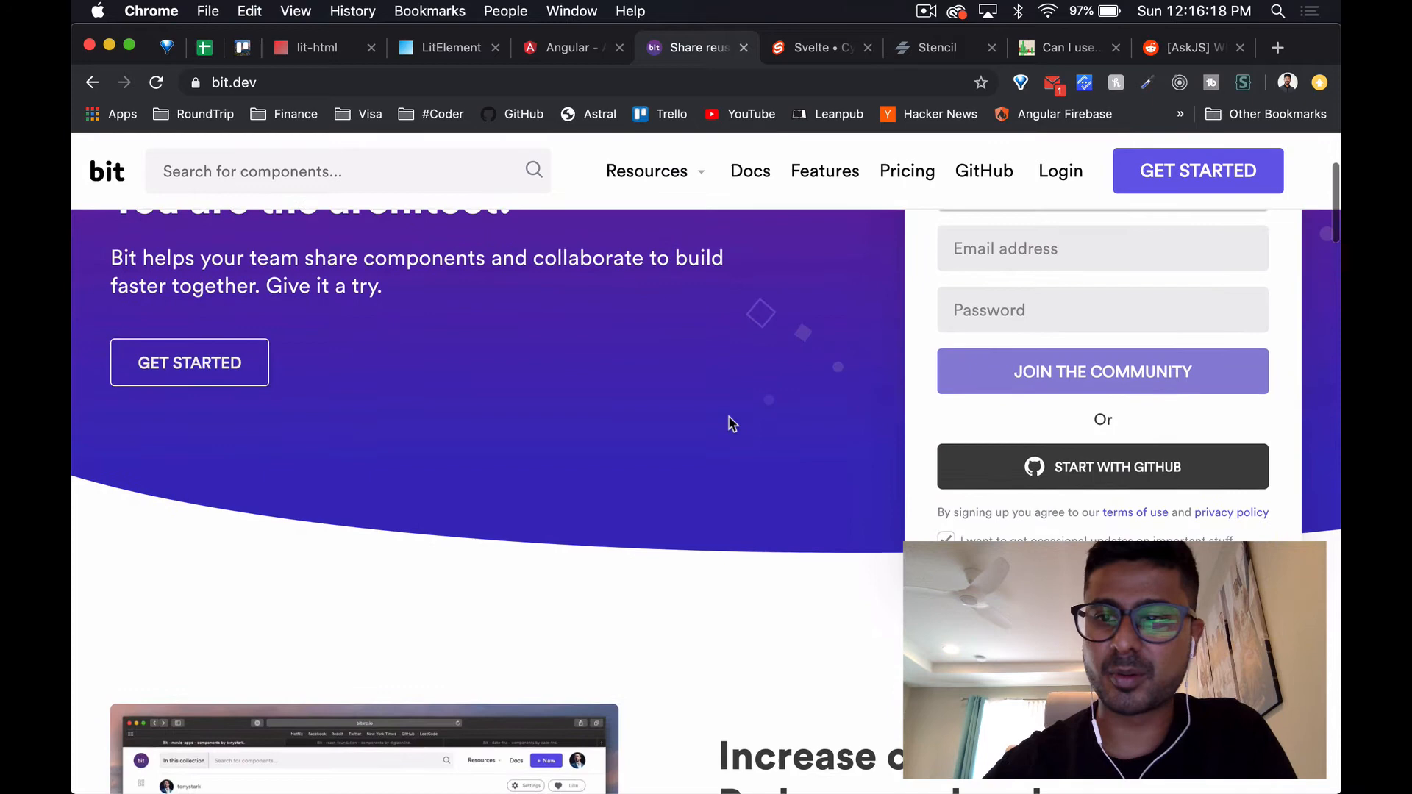
scroll("down", 3)
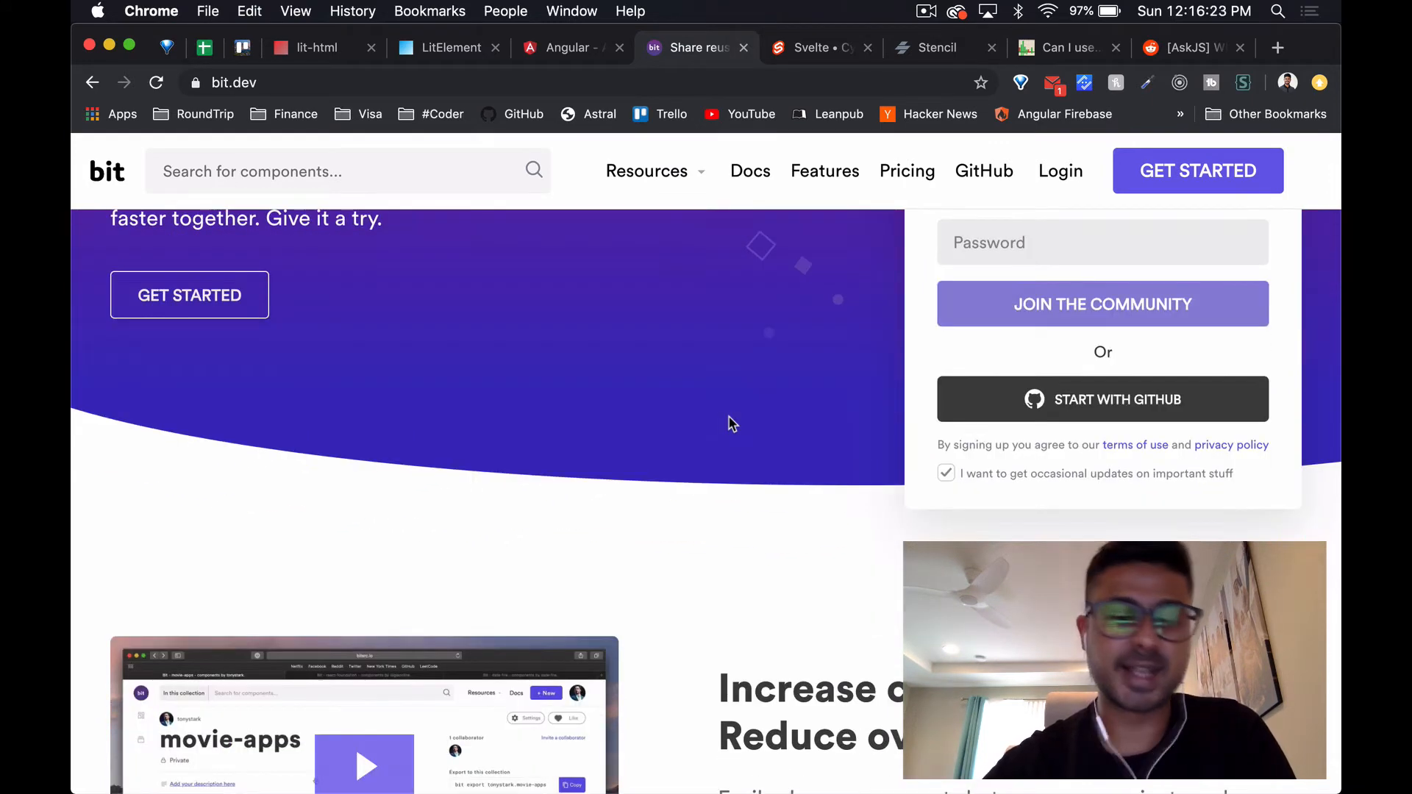
scroll("down", 3)
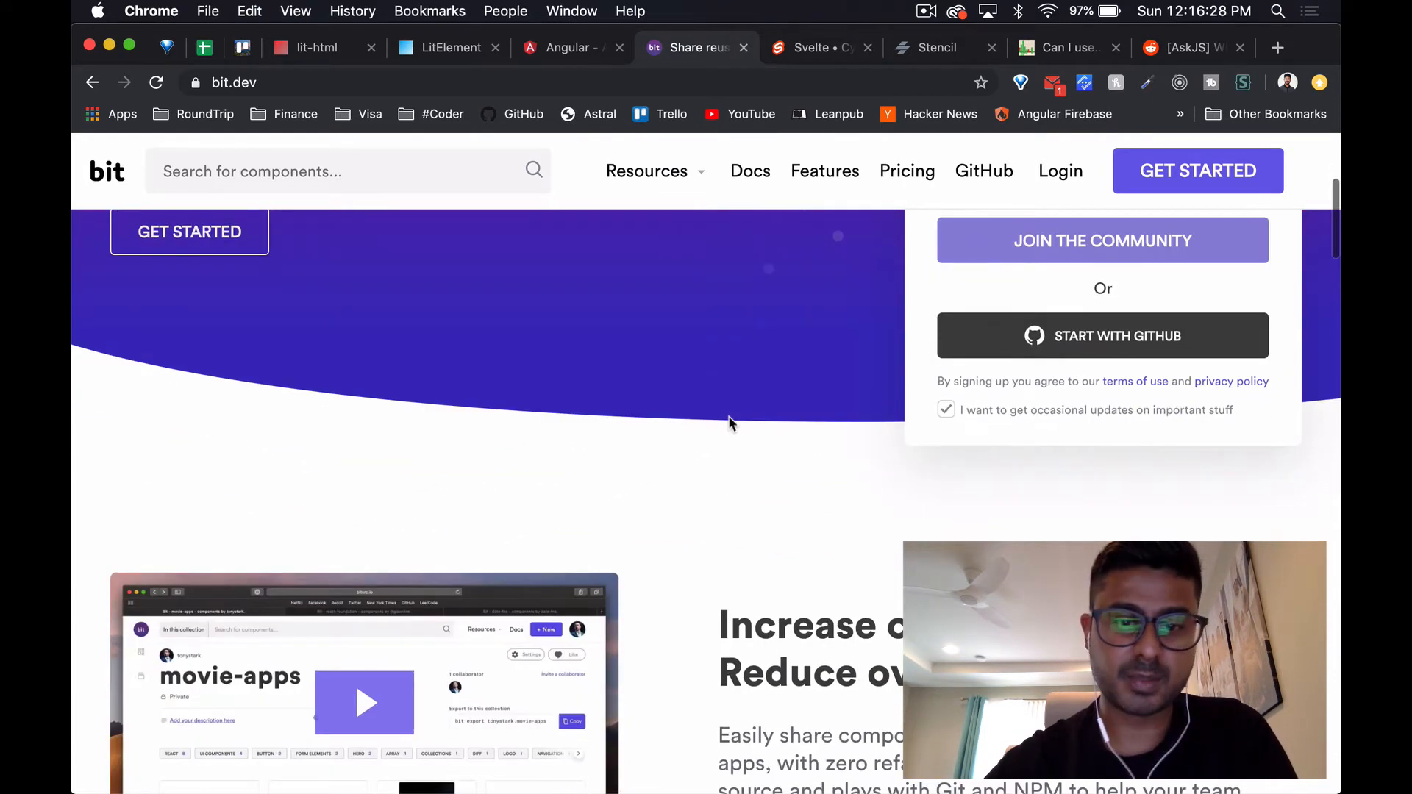
scroll("down", 3)
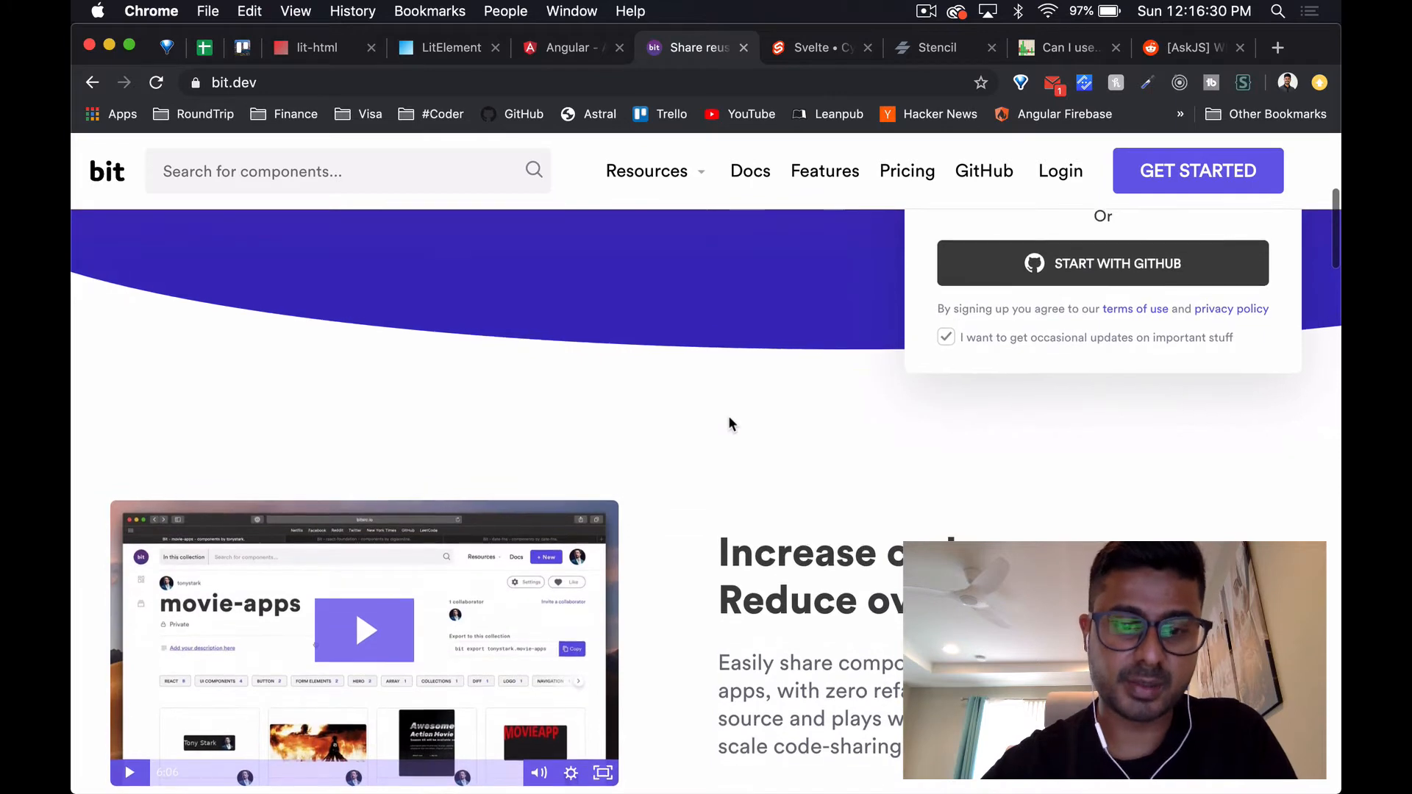
scroll("down", 3)
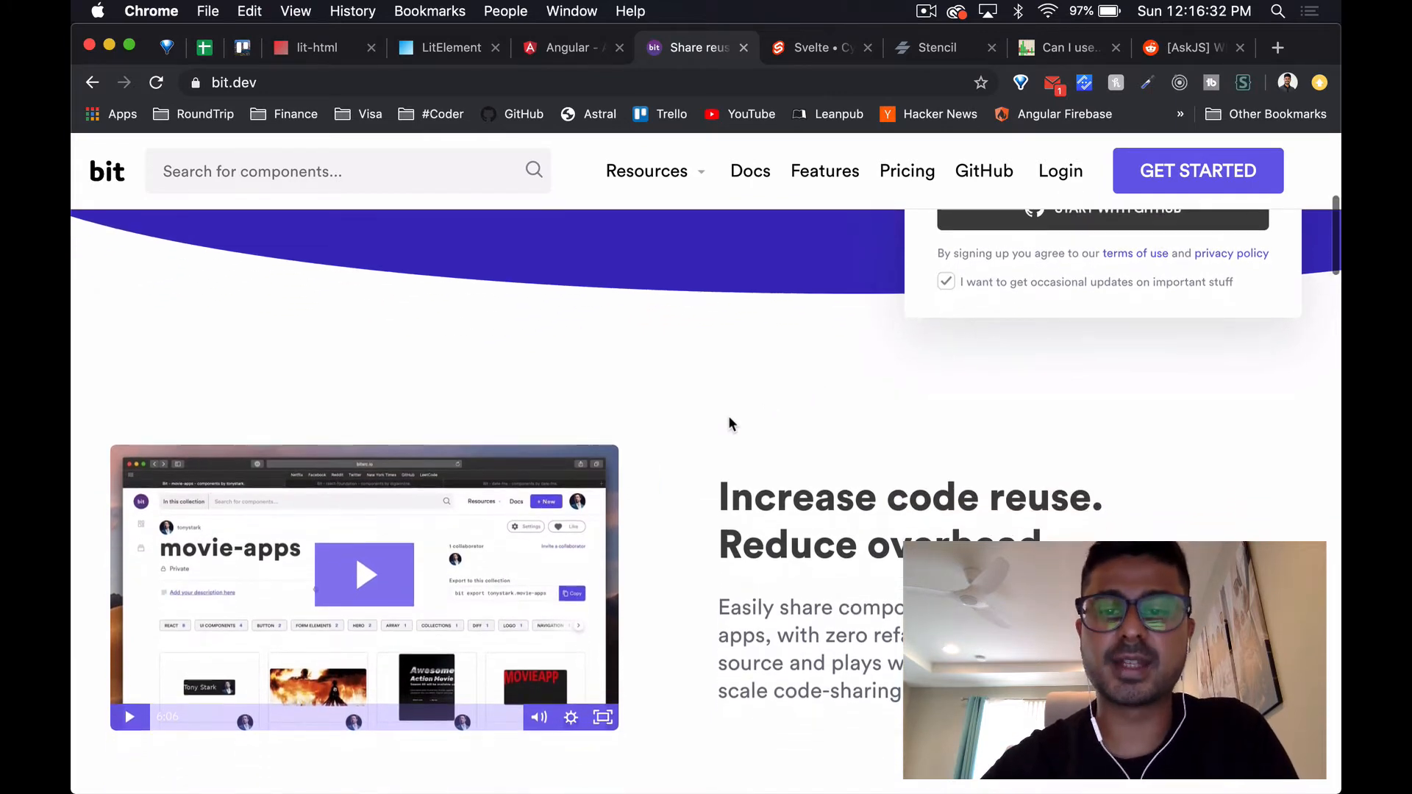
scroll("down", 3)
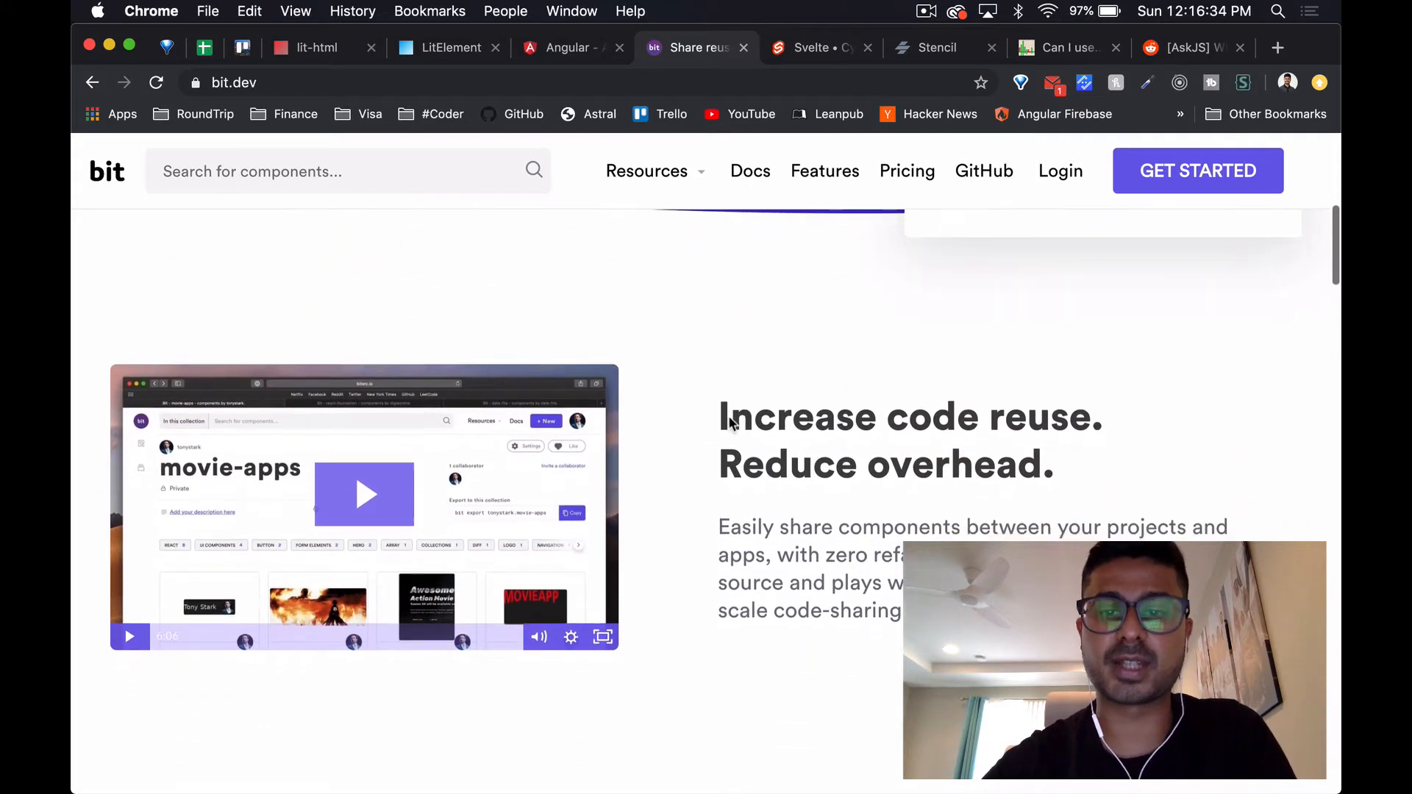
scroll("down", 3)
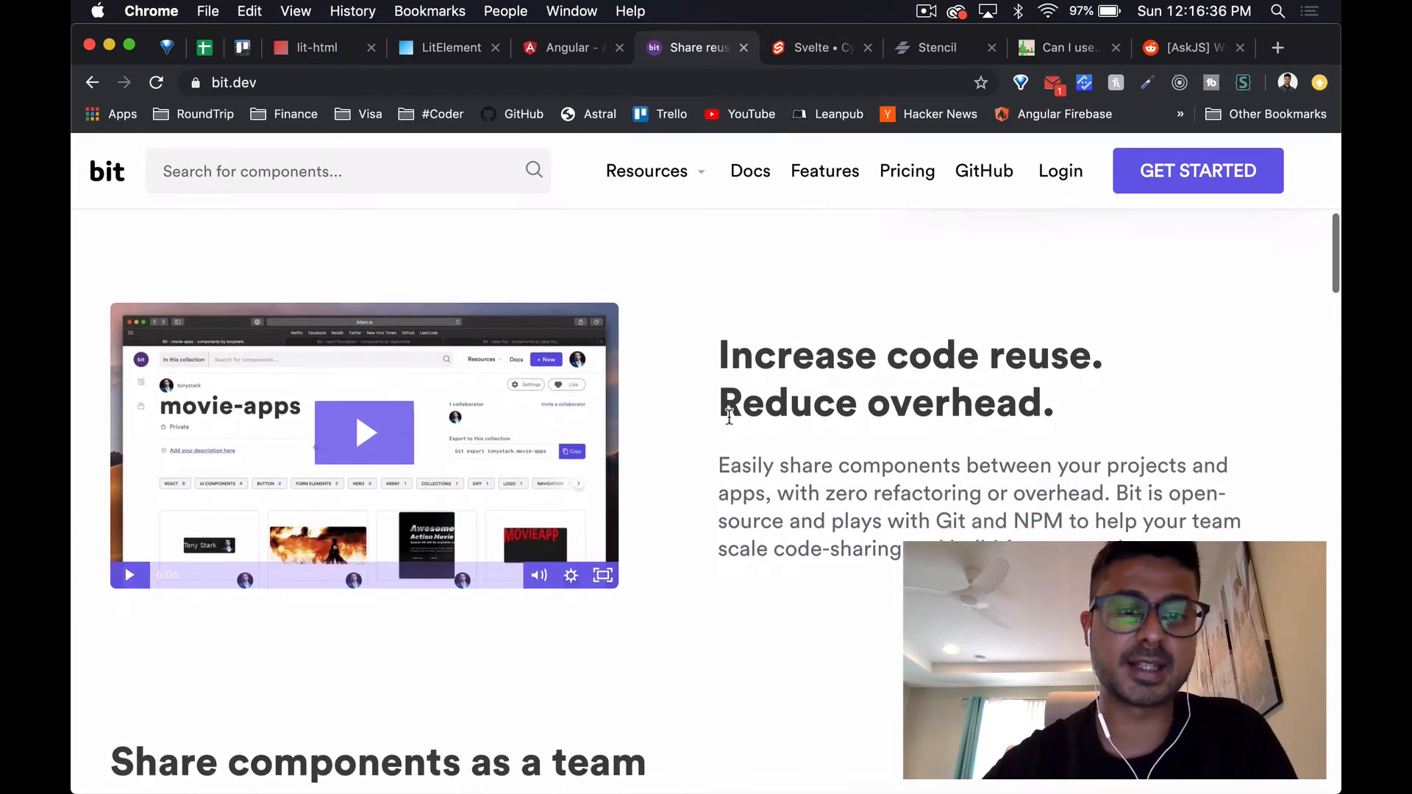
scroll("down", 3)
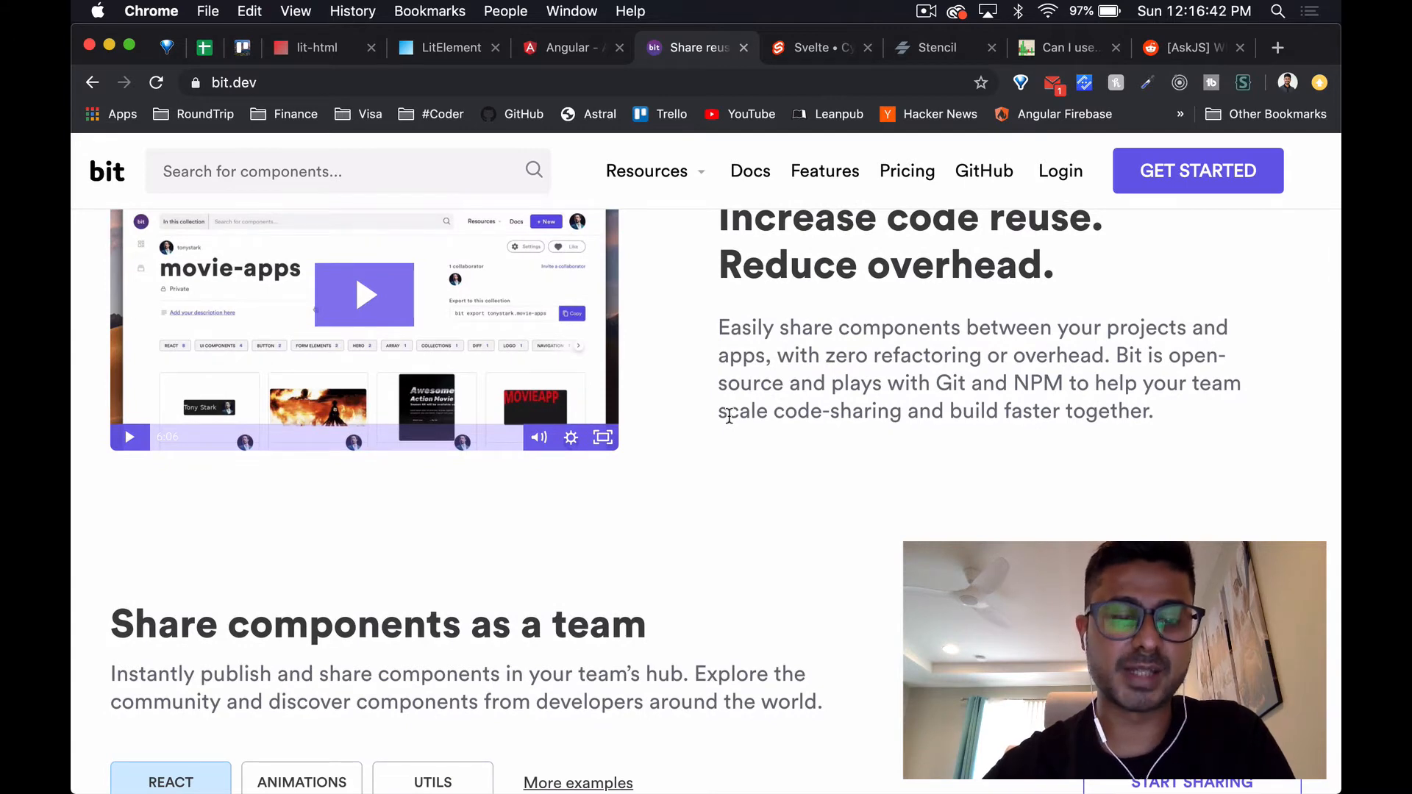
scroll("down", 3)
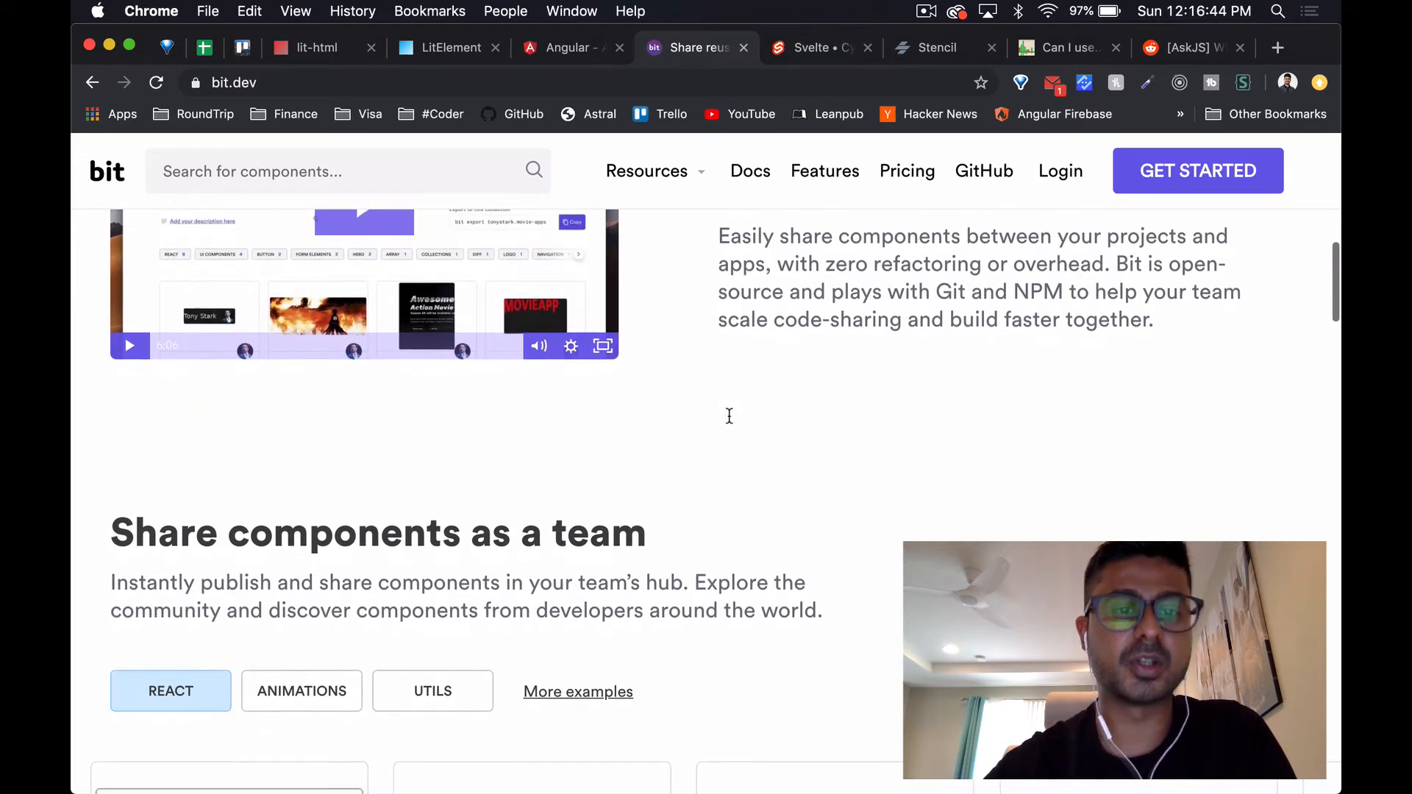
scroll("down", 3)
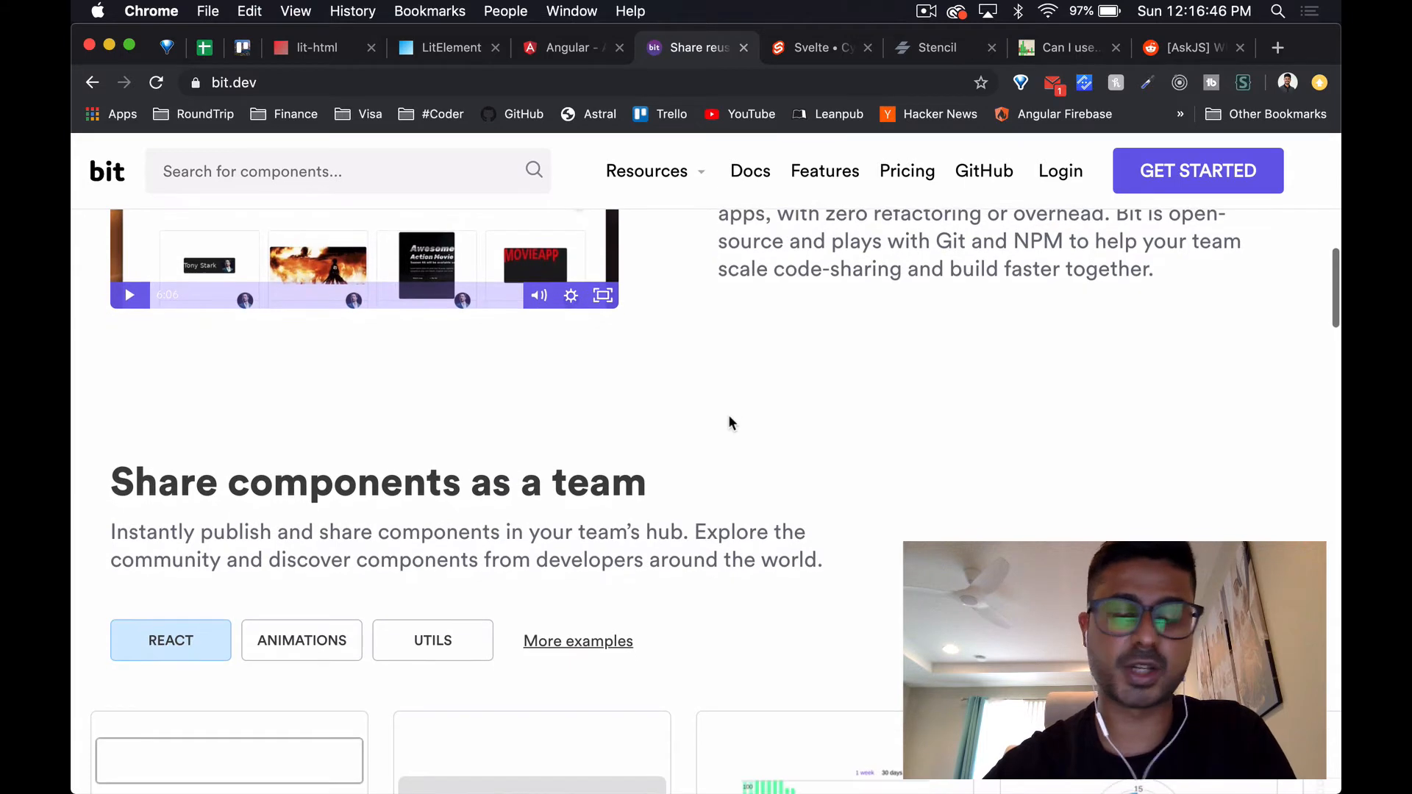
scroll("down", 3)
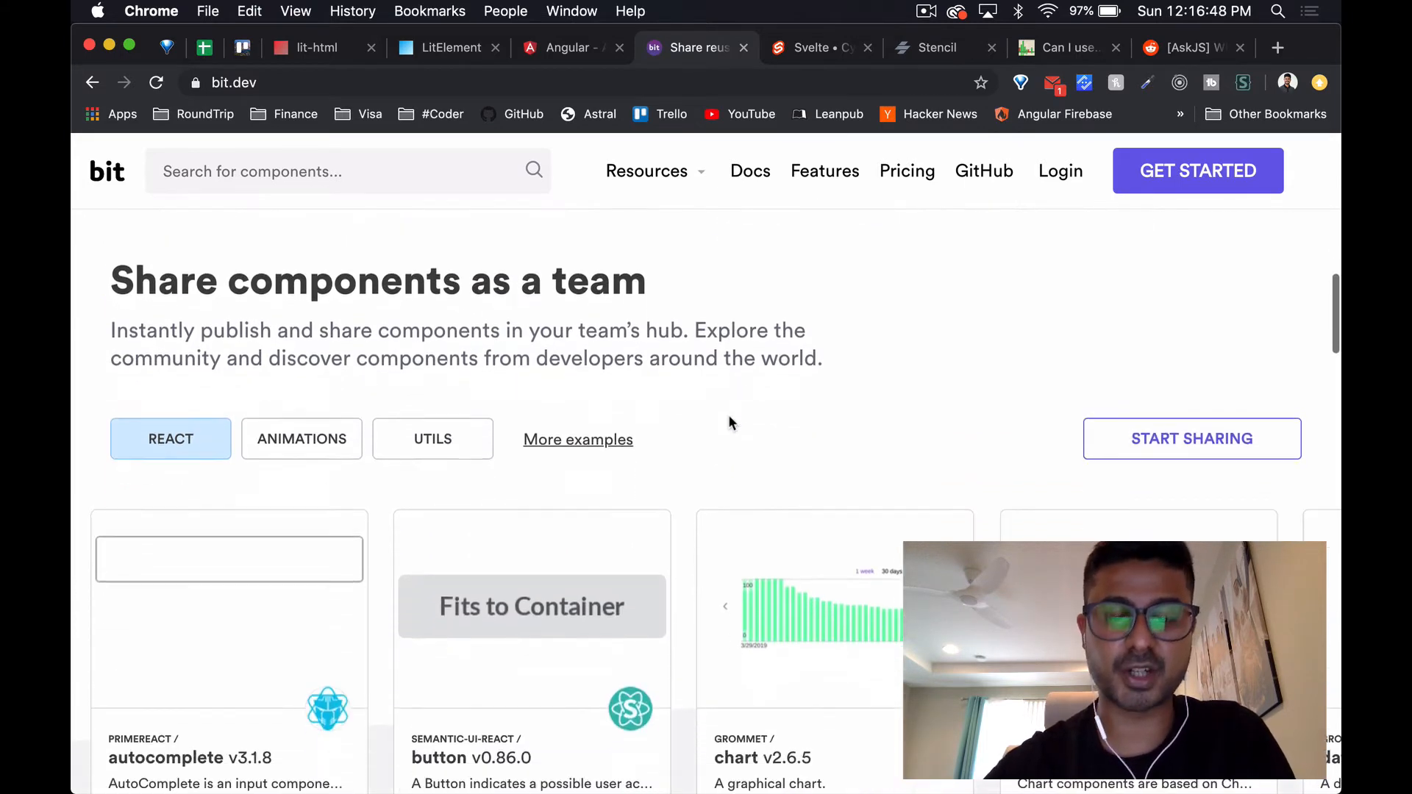
scroll("down", 3)
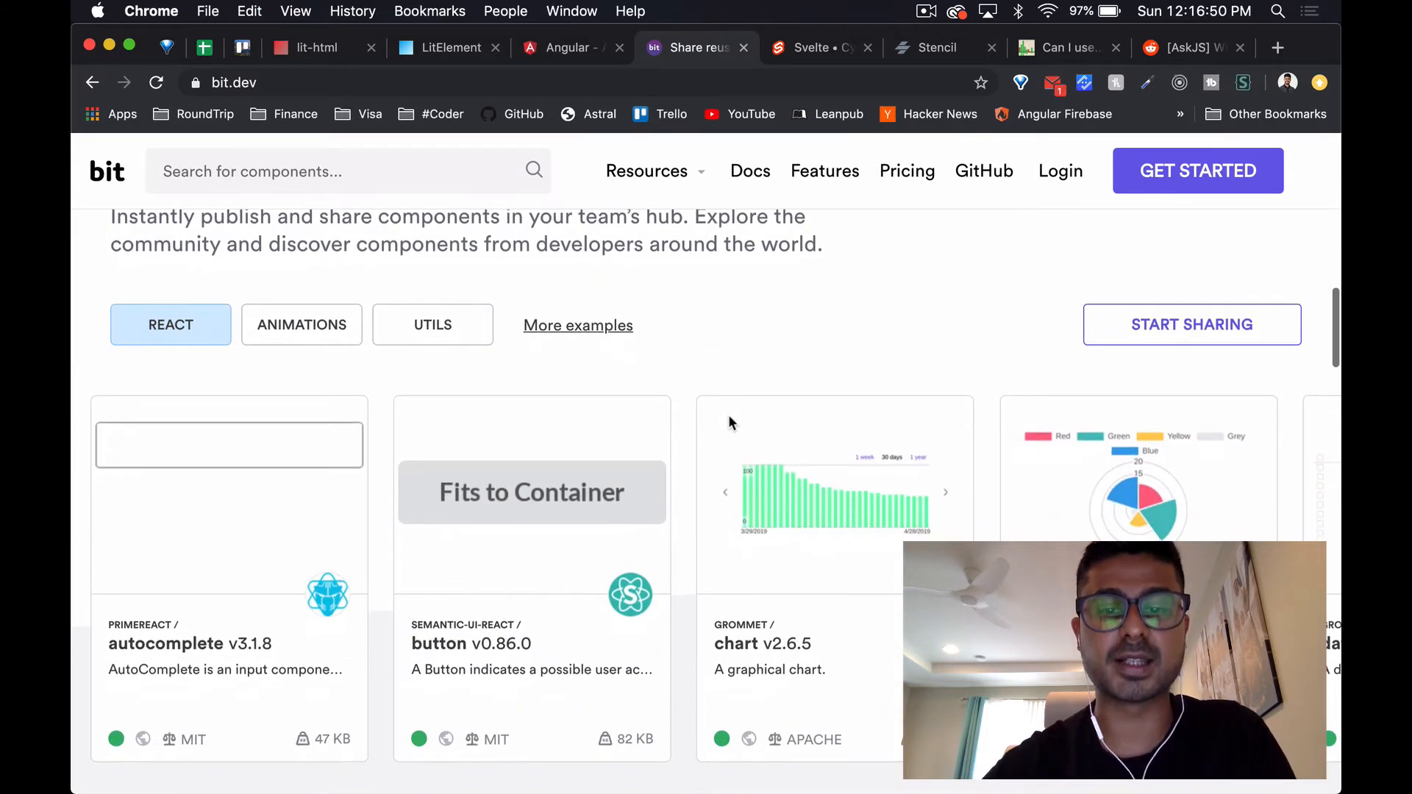
scroll("down", 3)
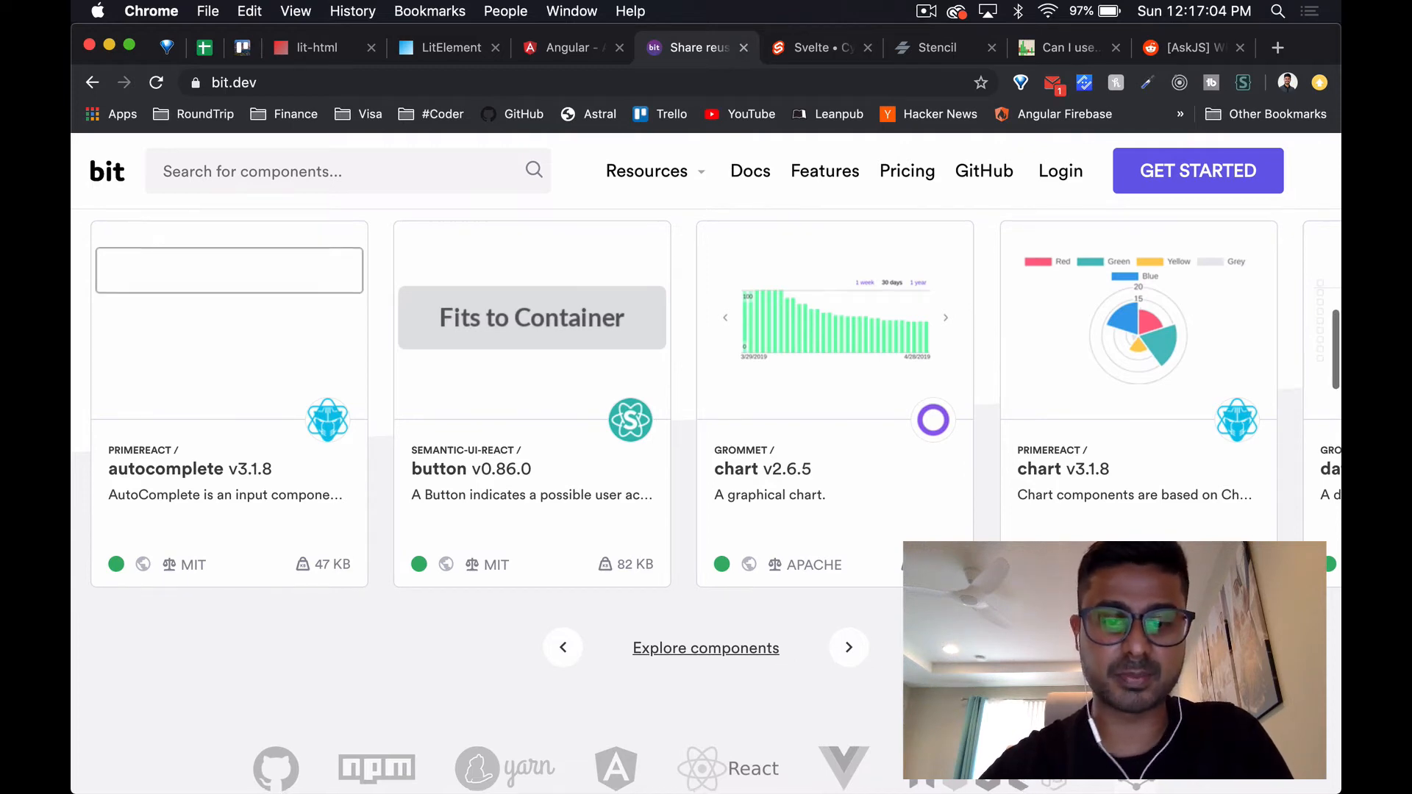
Open the r/javascript web components thread and read the Pros and Cons answer
left_click(1170, 47)
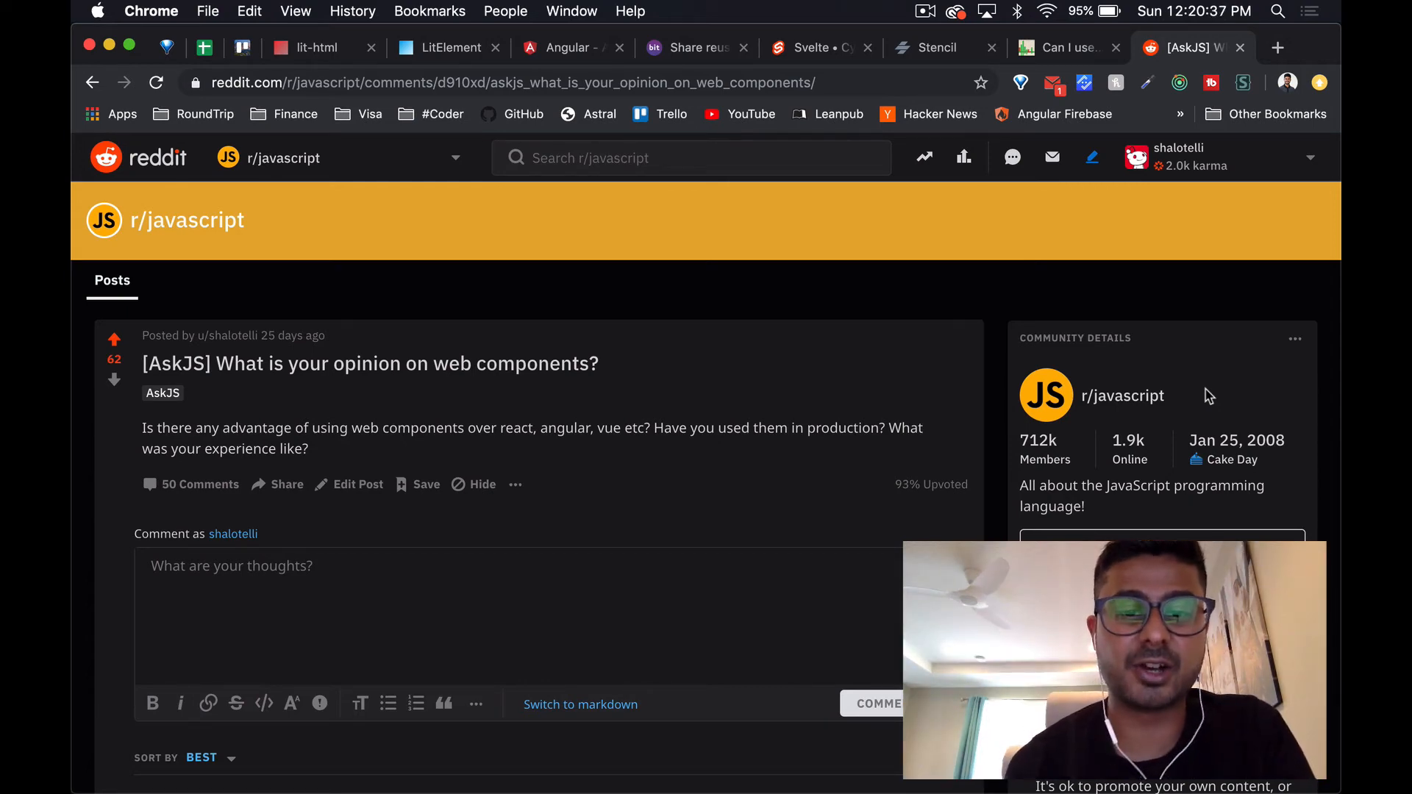
scroll("down", 3)
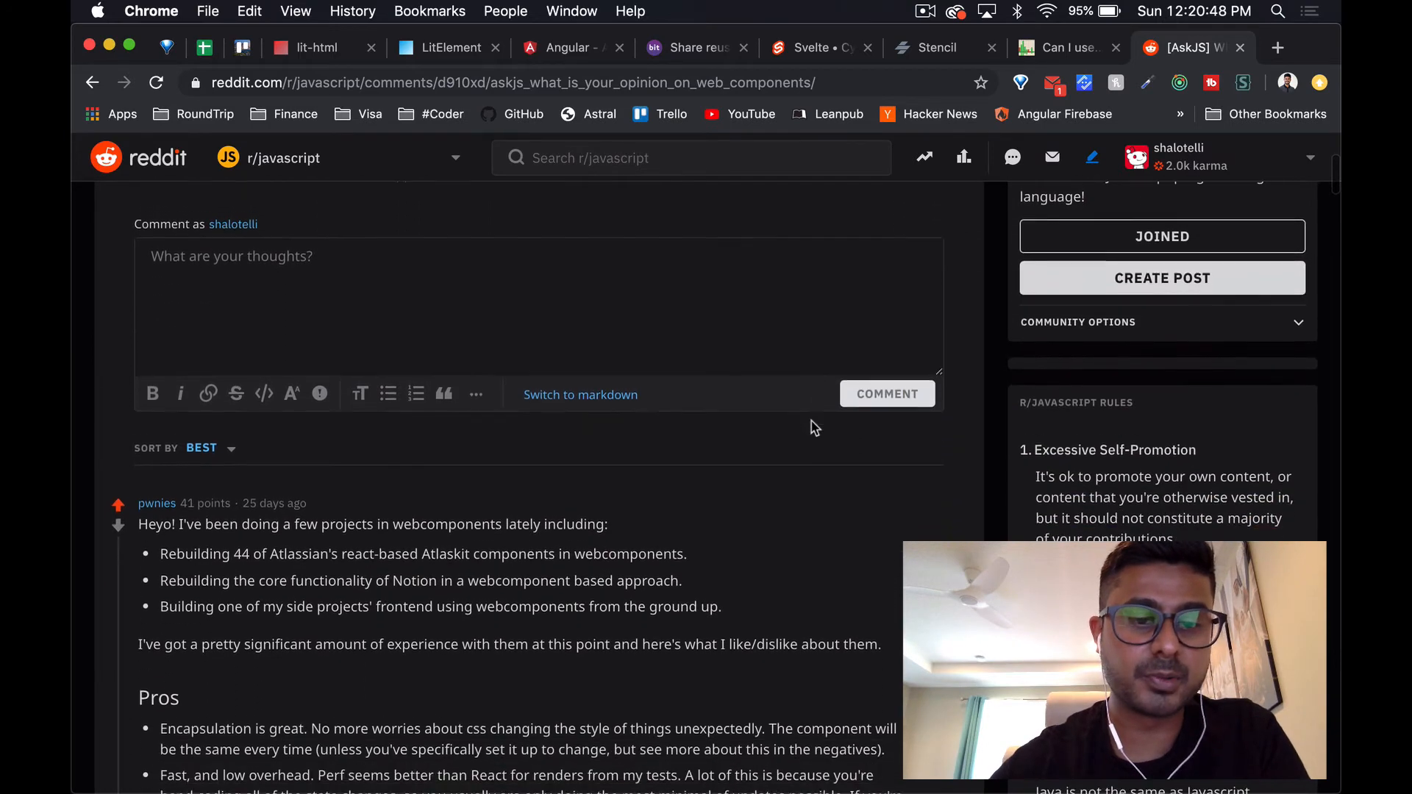
scroll("down", 3)
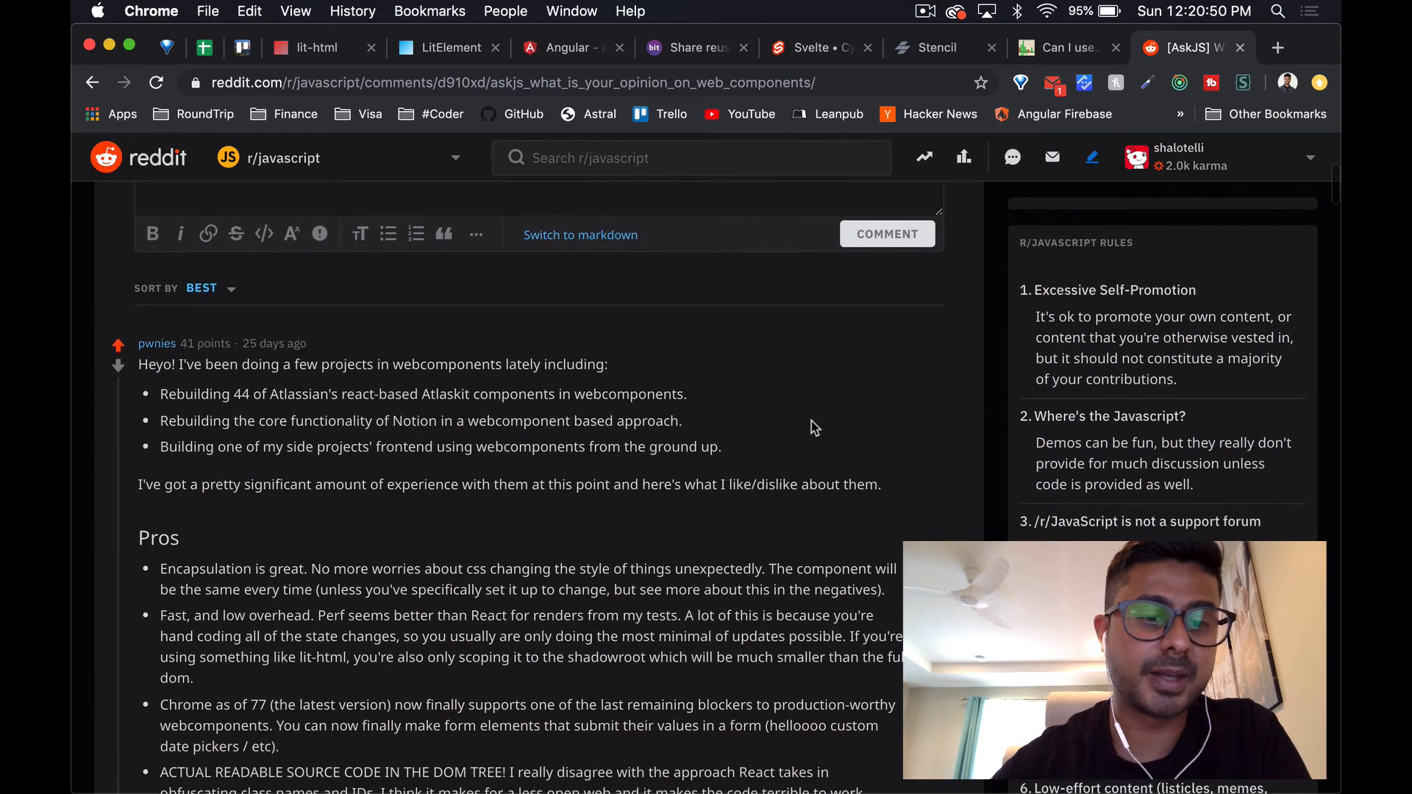
scroll("down", 3)
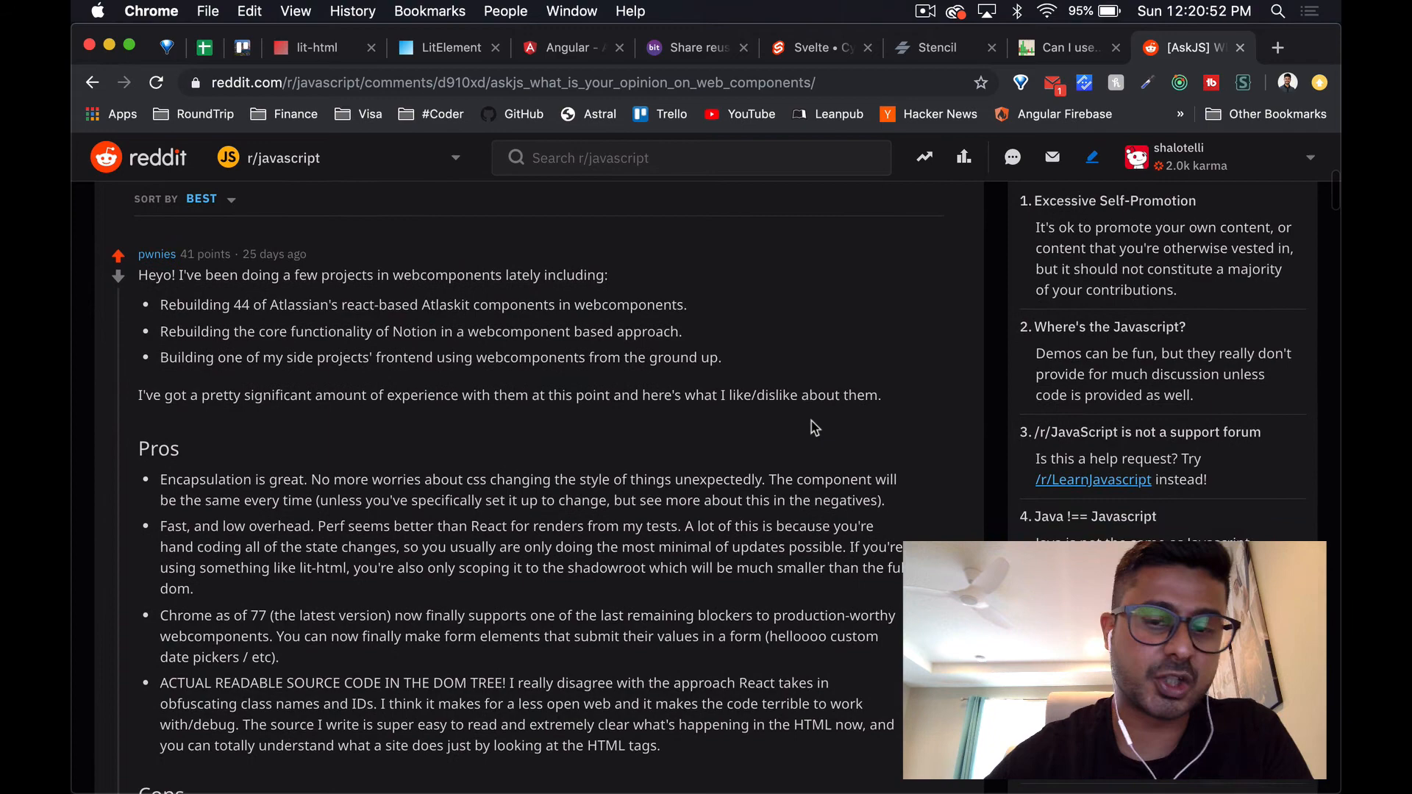
scroll("down", 3)
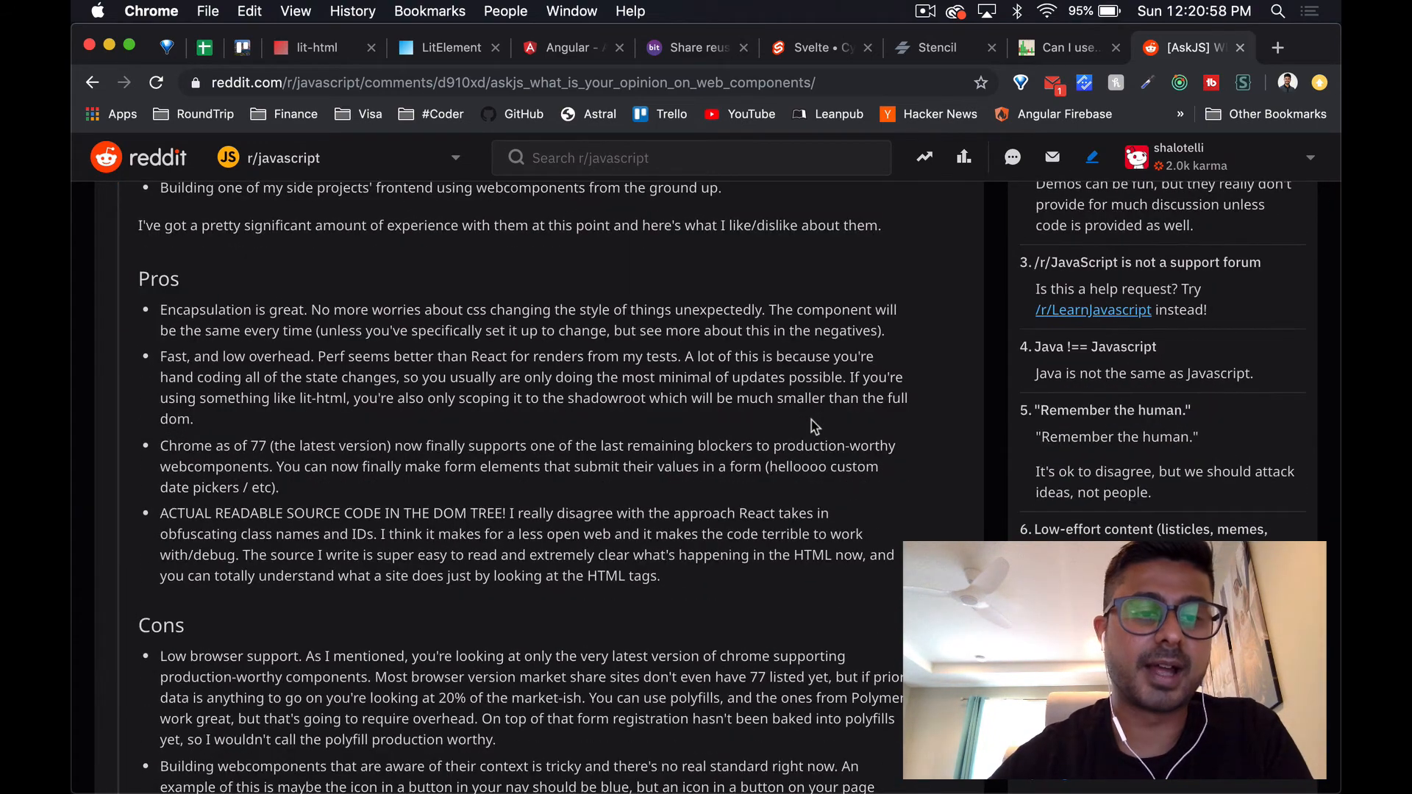
scroll("down", 3)
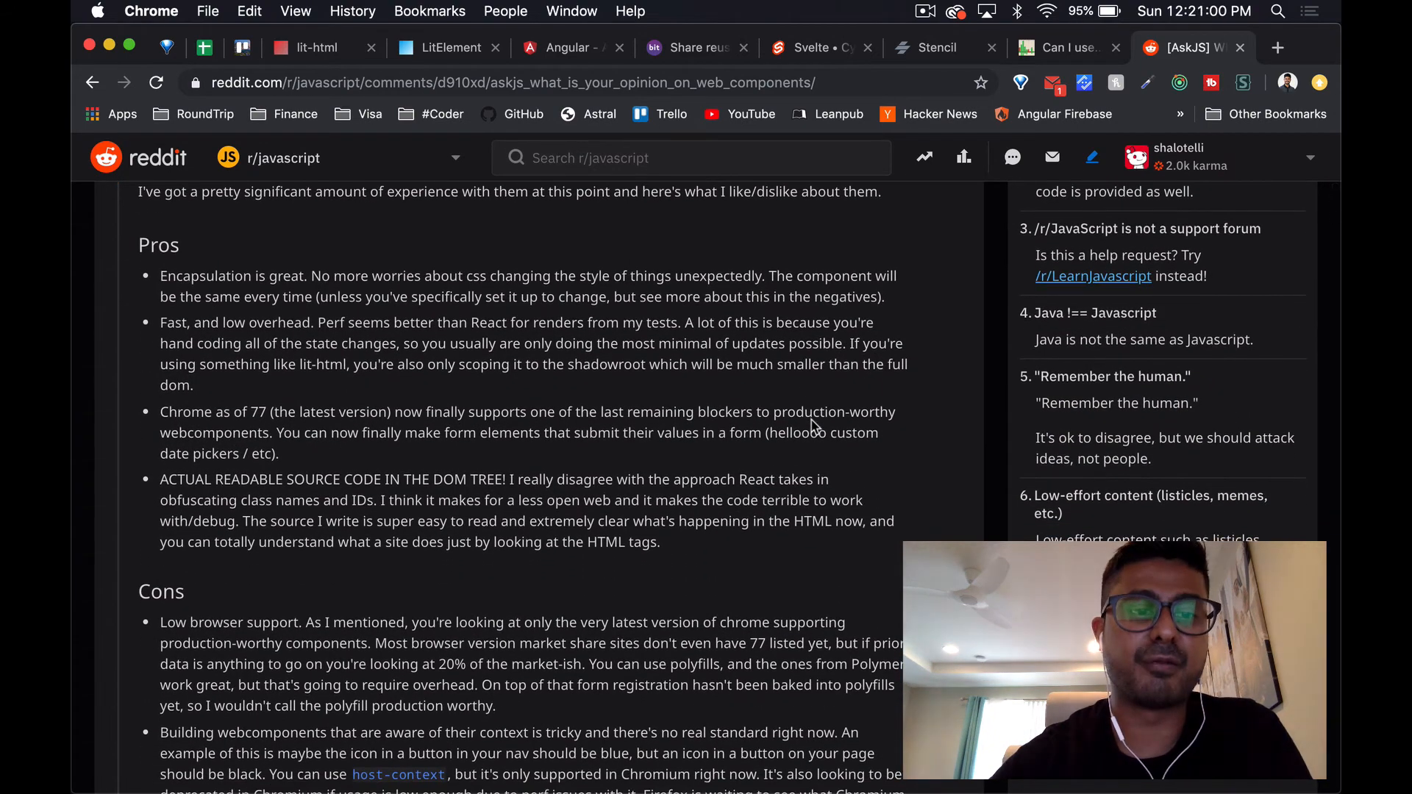
scroll("down", 3)
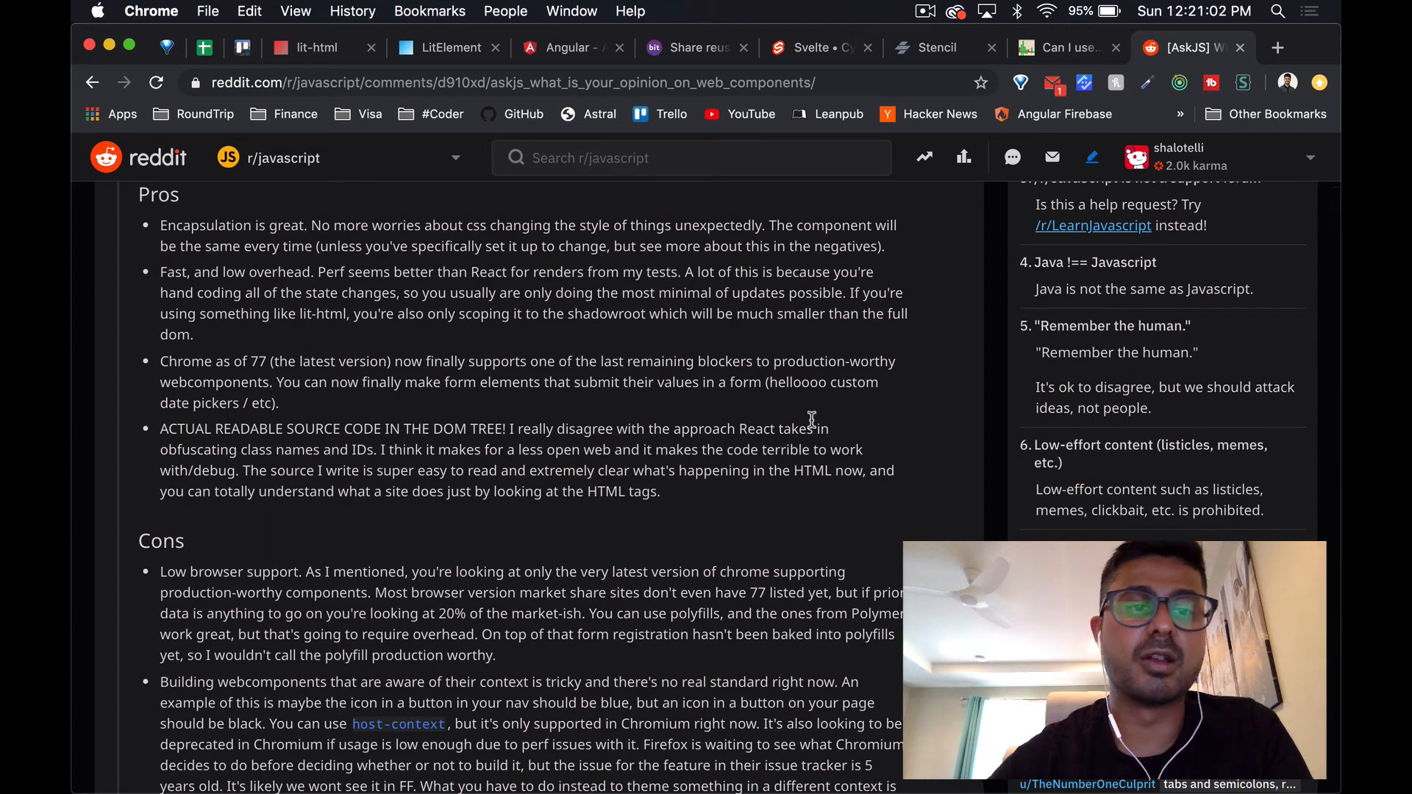
scroll("down", 3)
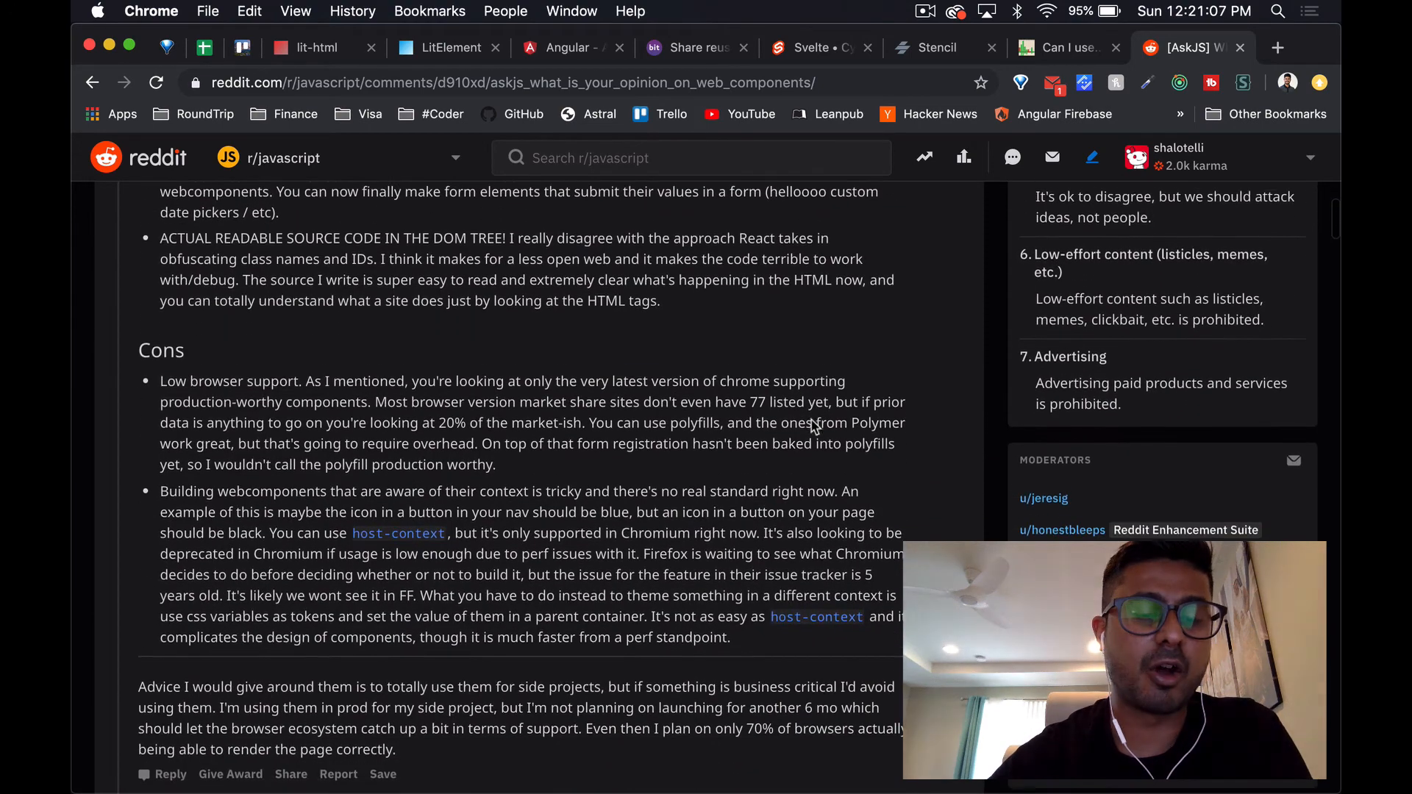
scroll("down", 3)
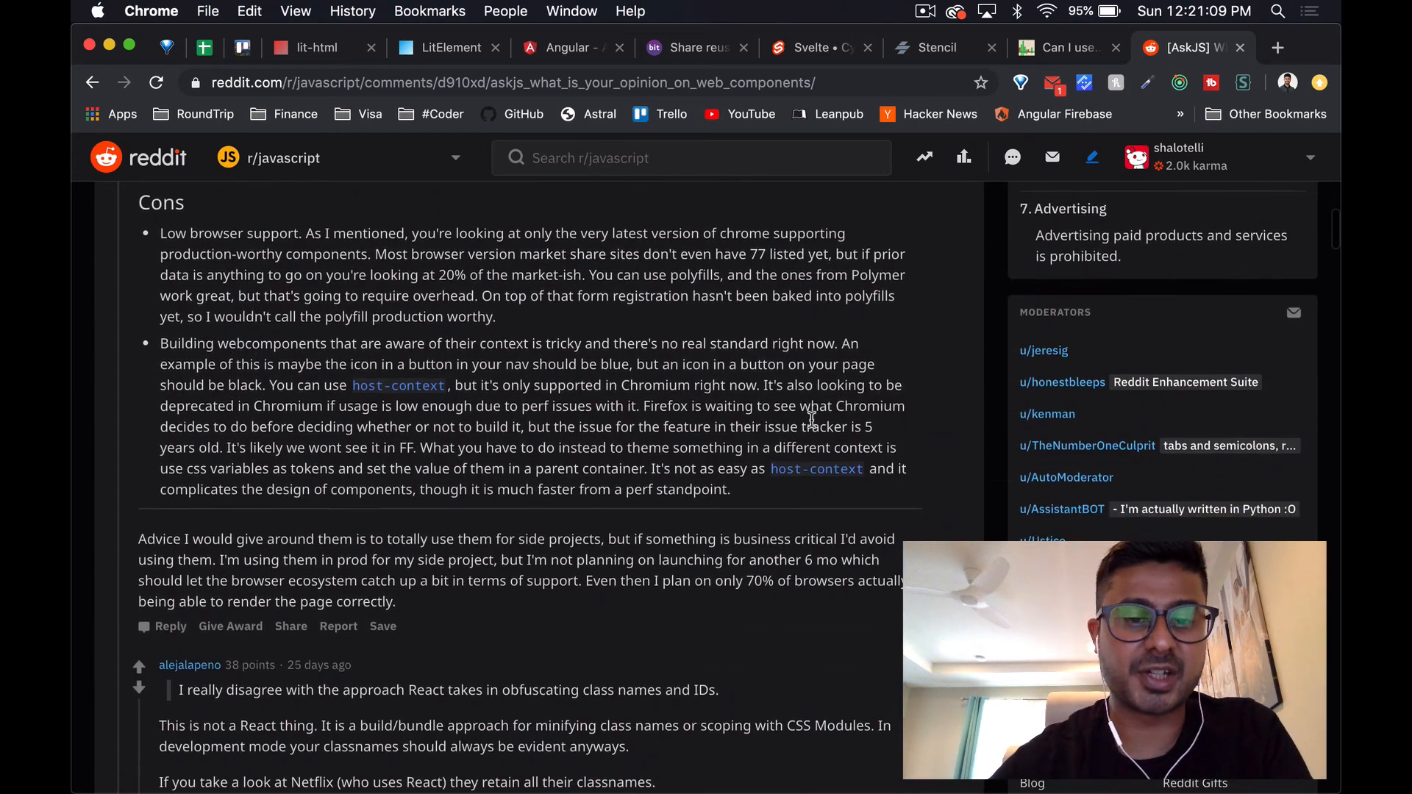
scroll("down", 3)
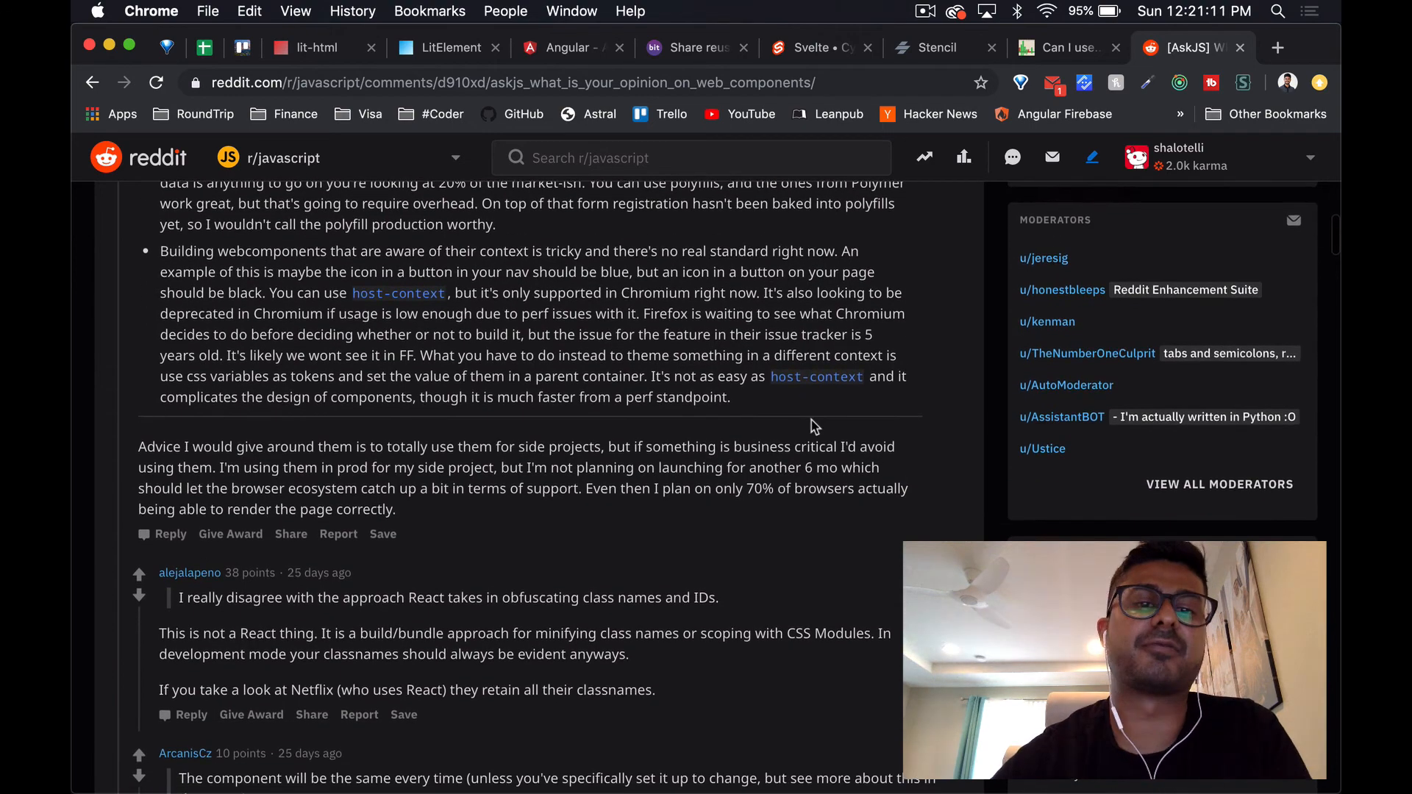
scroll("down", 3)
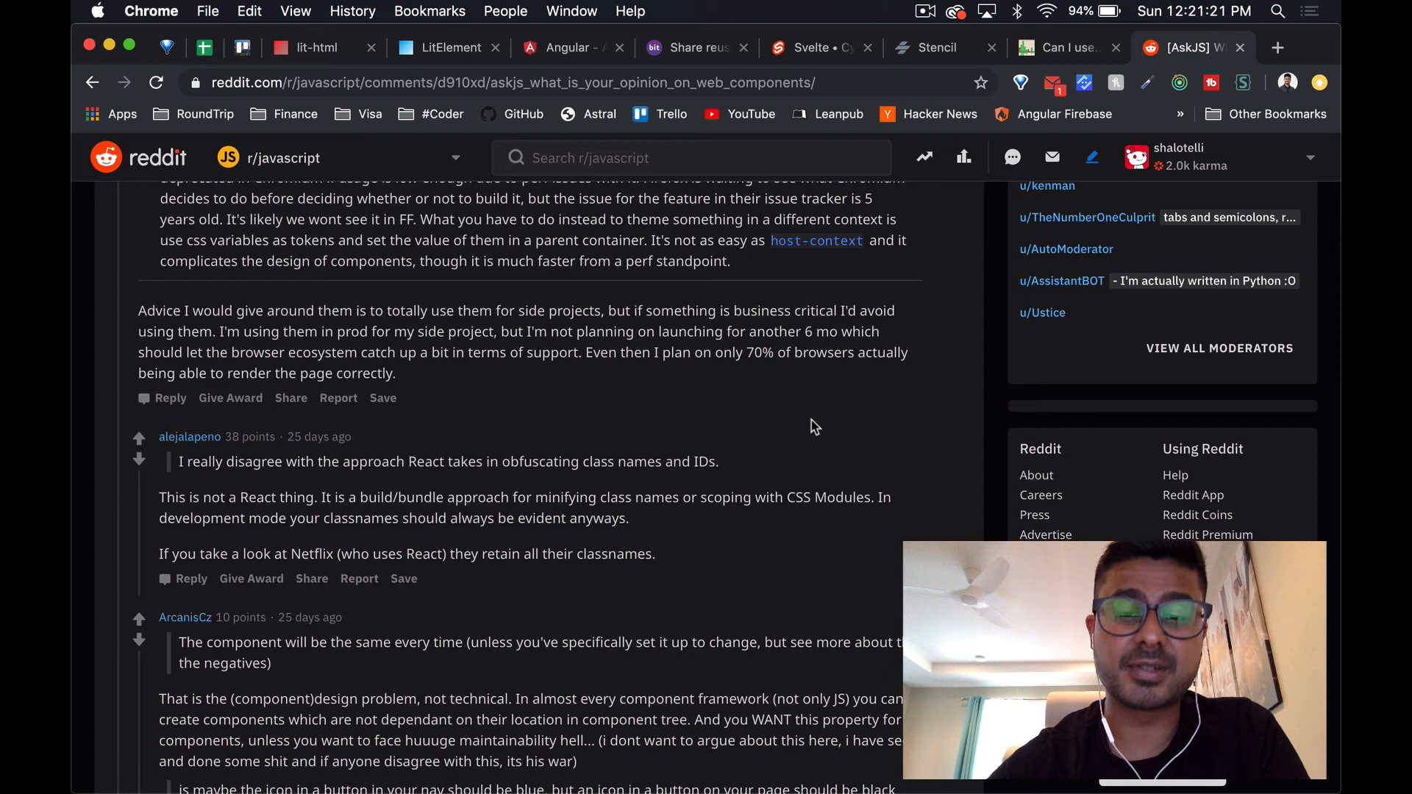
Read the context-aware component replies by ArcanisCz and ClutchHunter
scroll("down", 3)
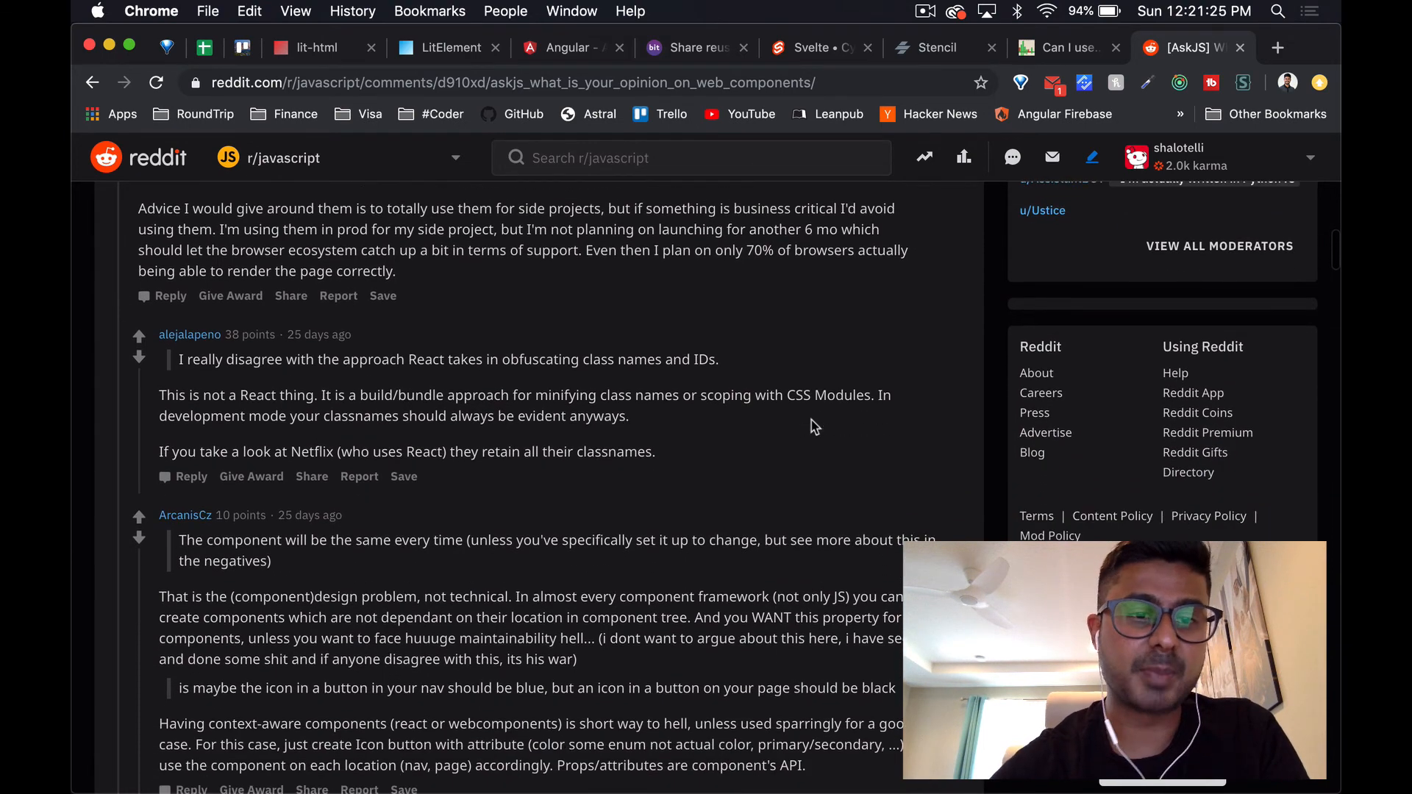
scroll("down", 3)
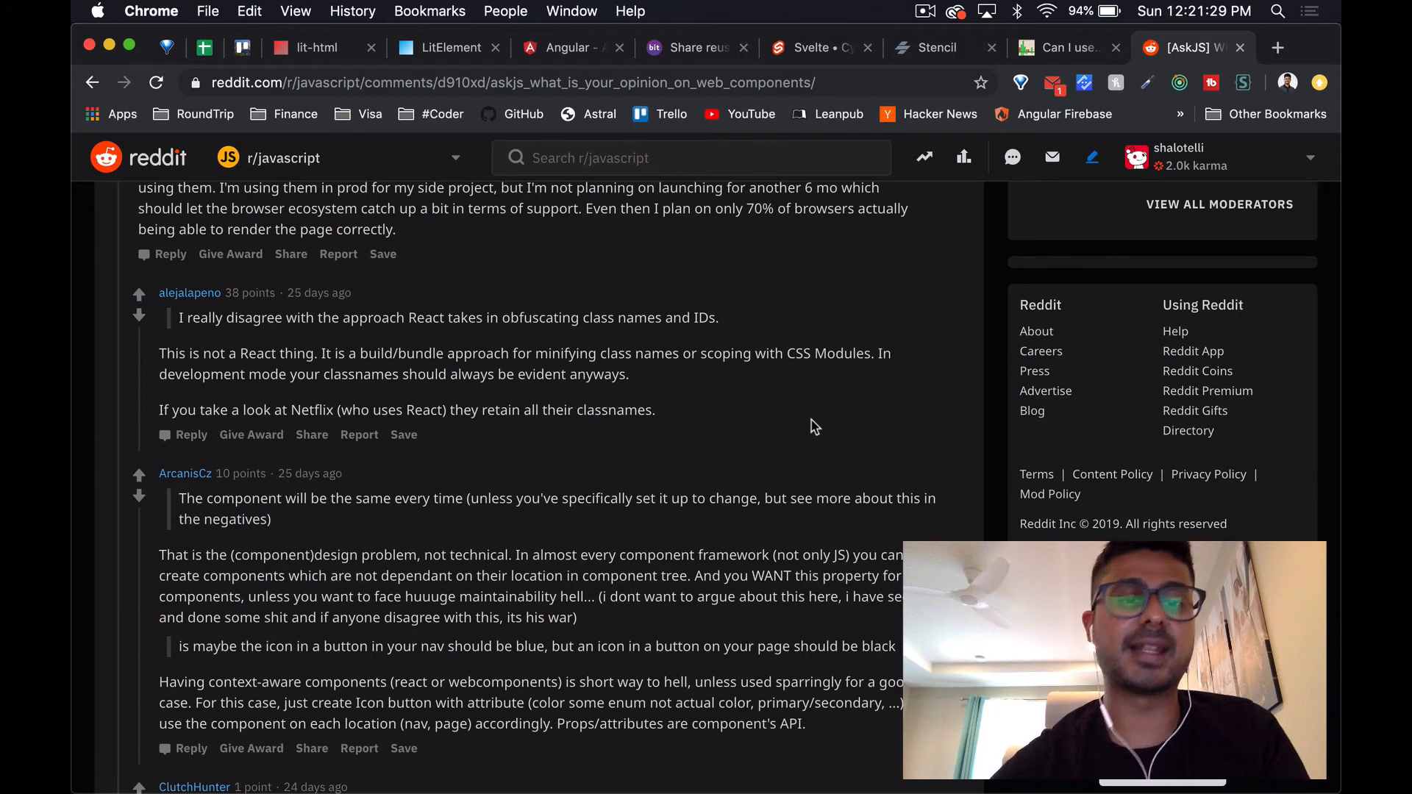
scroll("down", 3)
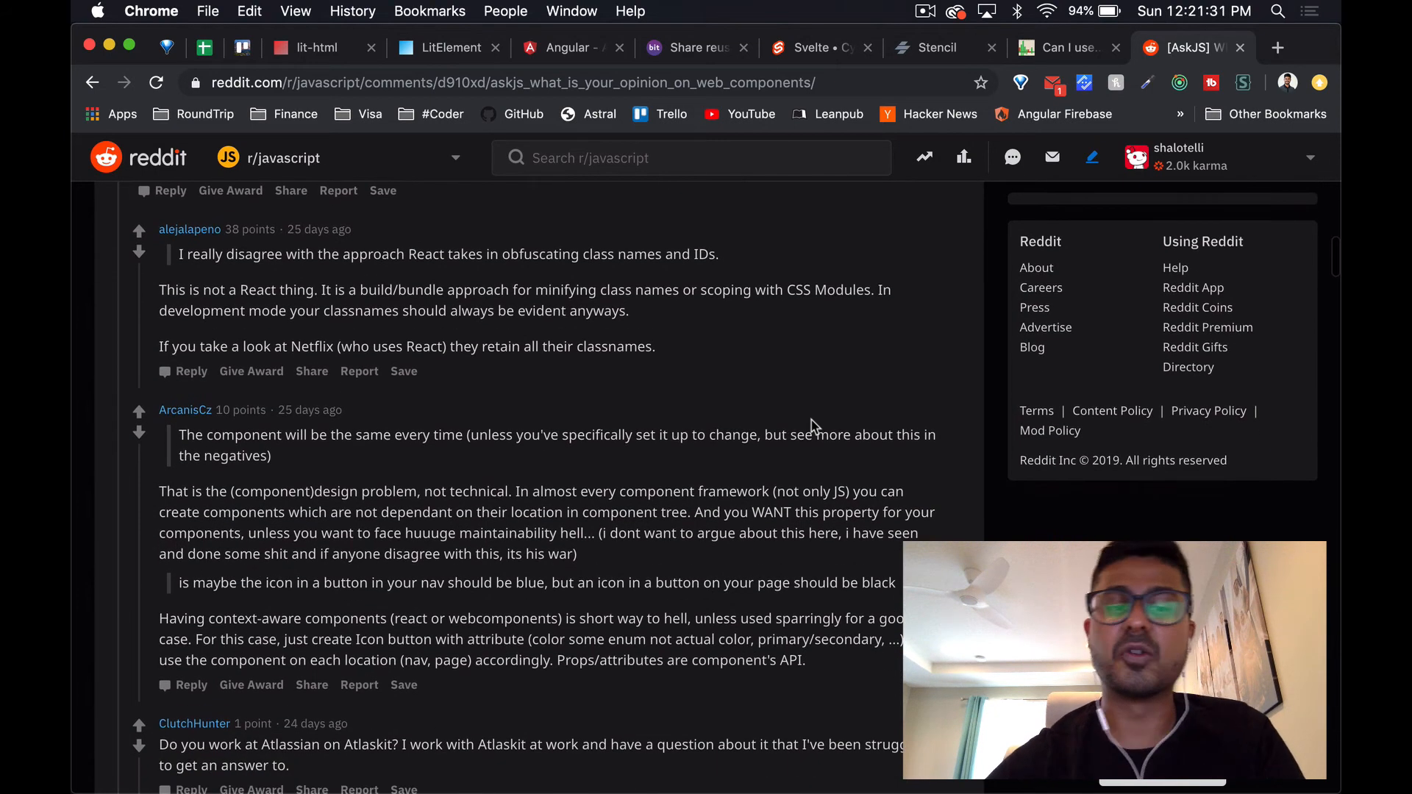
scroll("down", 3)
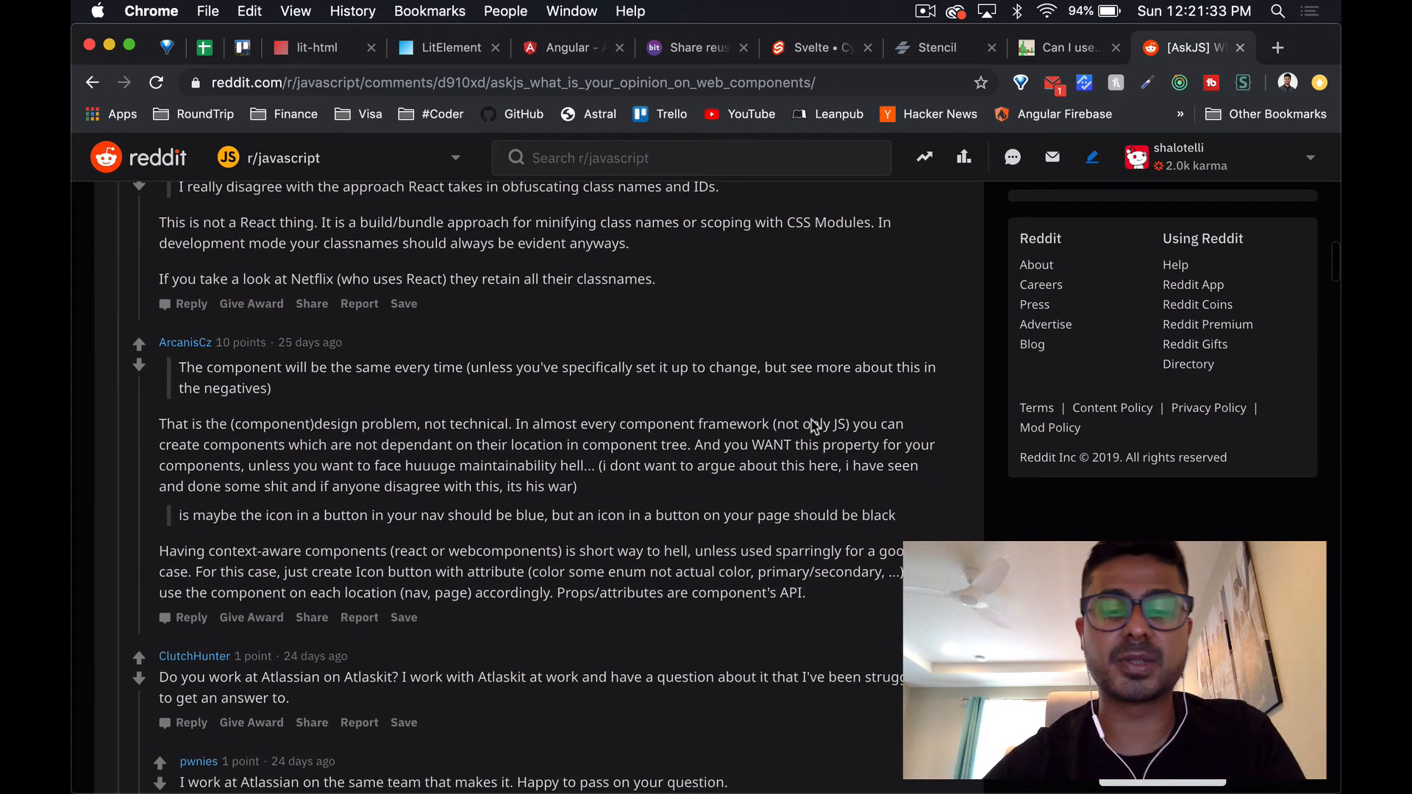
scroll("down", 3)
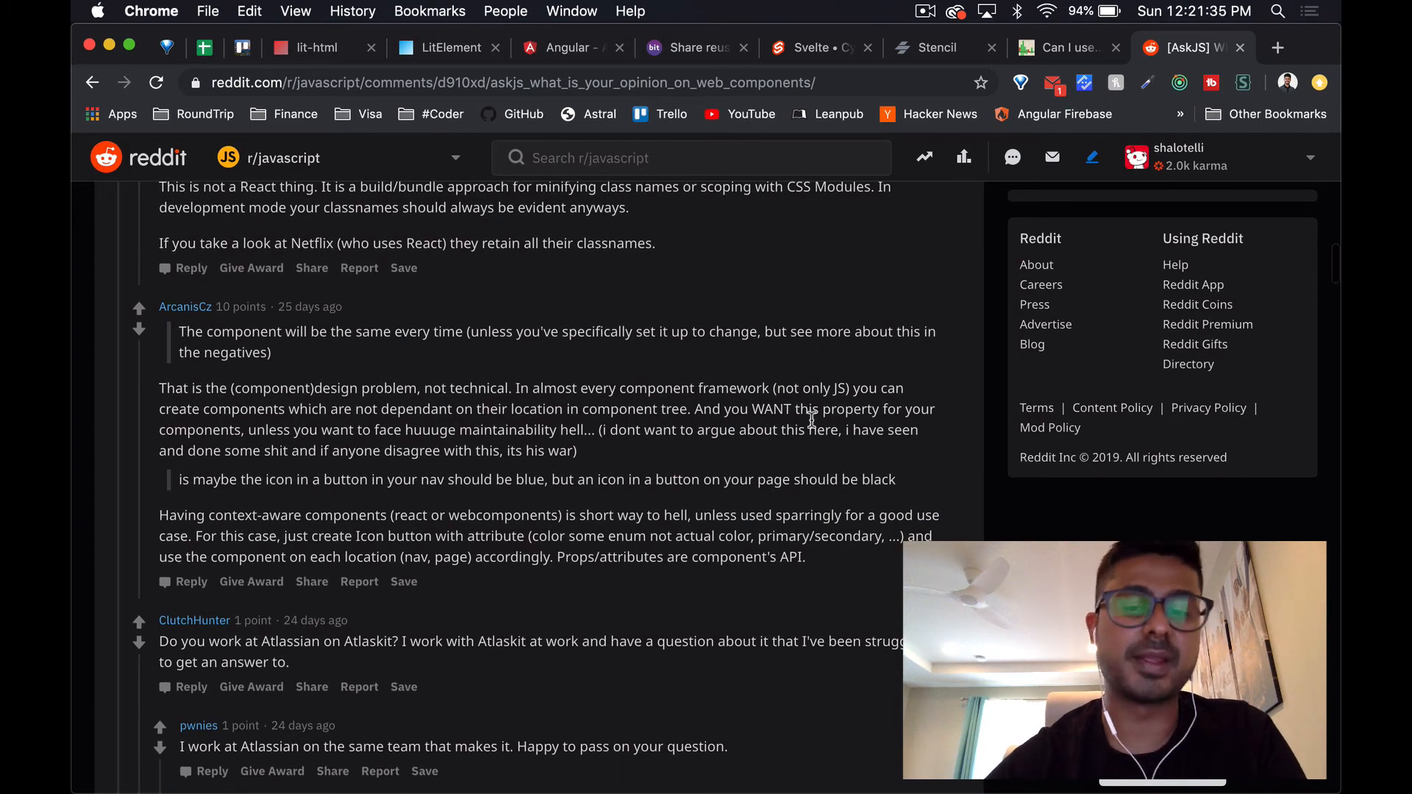
scroll("down", 3)
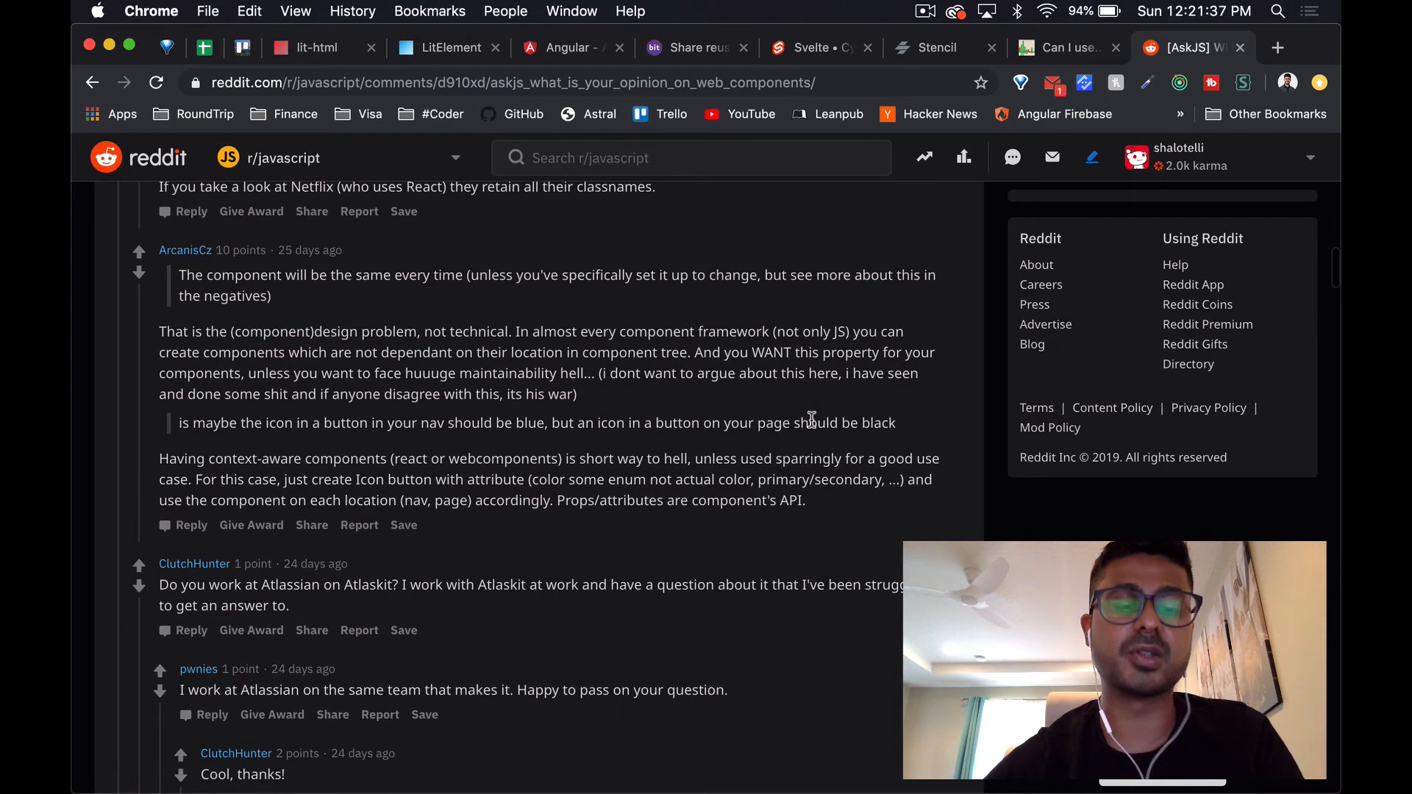
Read the later comment replies discussing Atlaskit
scroll("down", 3)
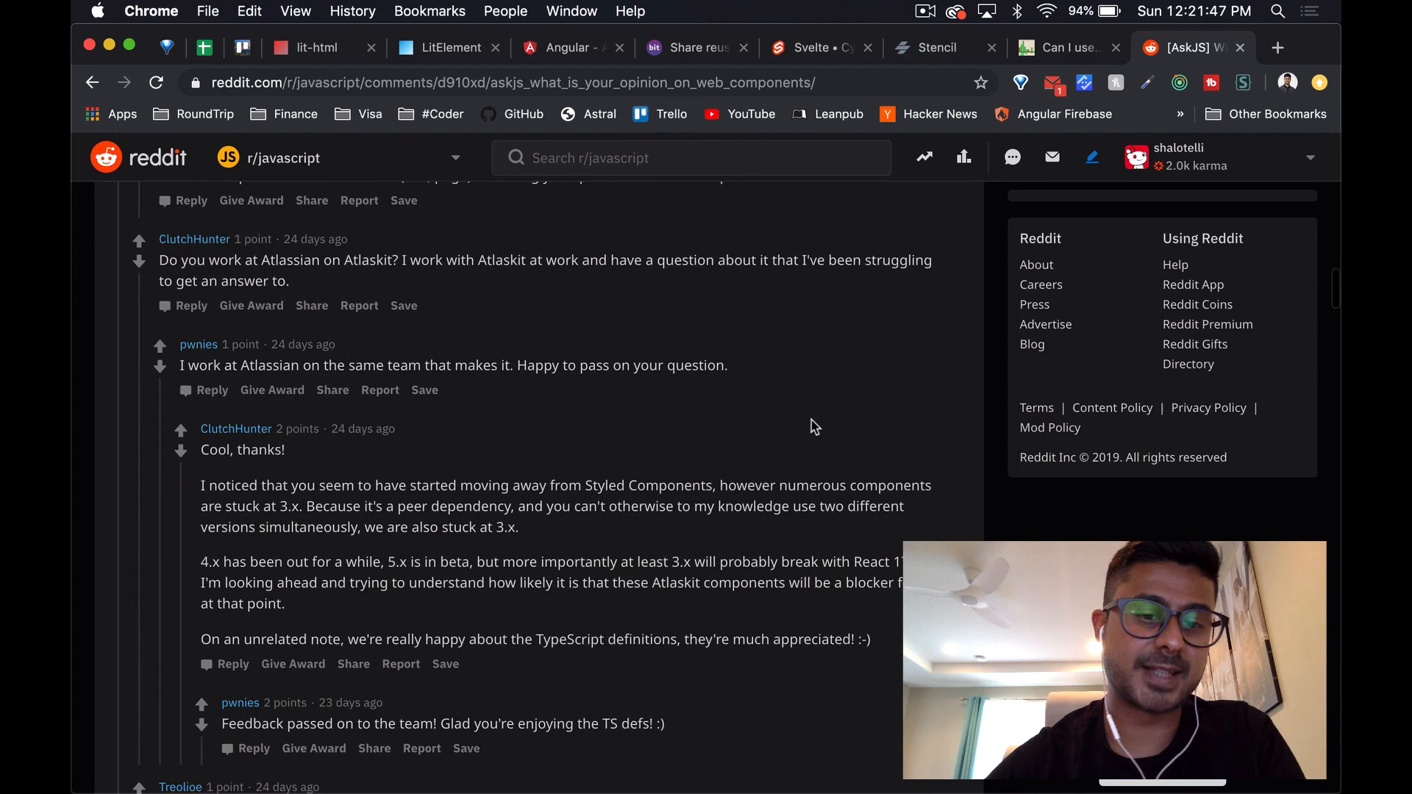
scroll("down", 3)
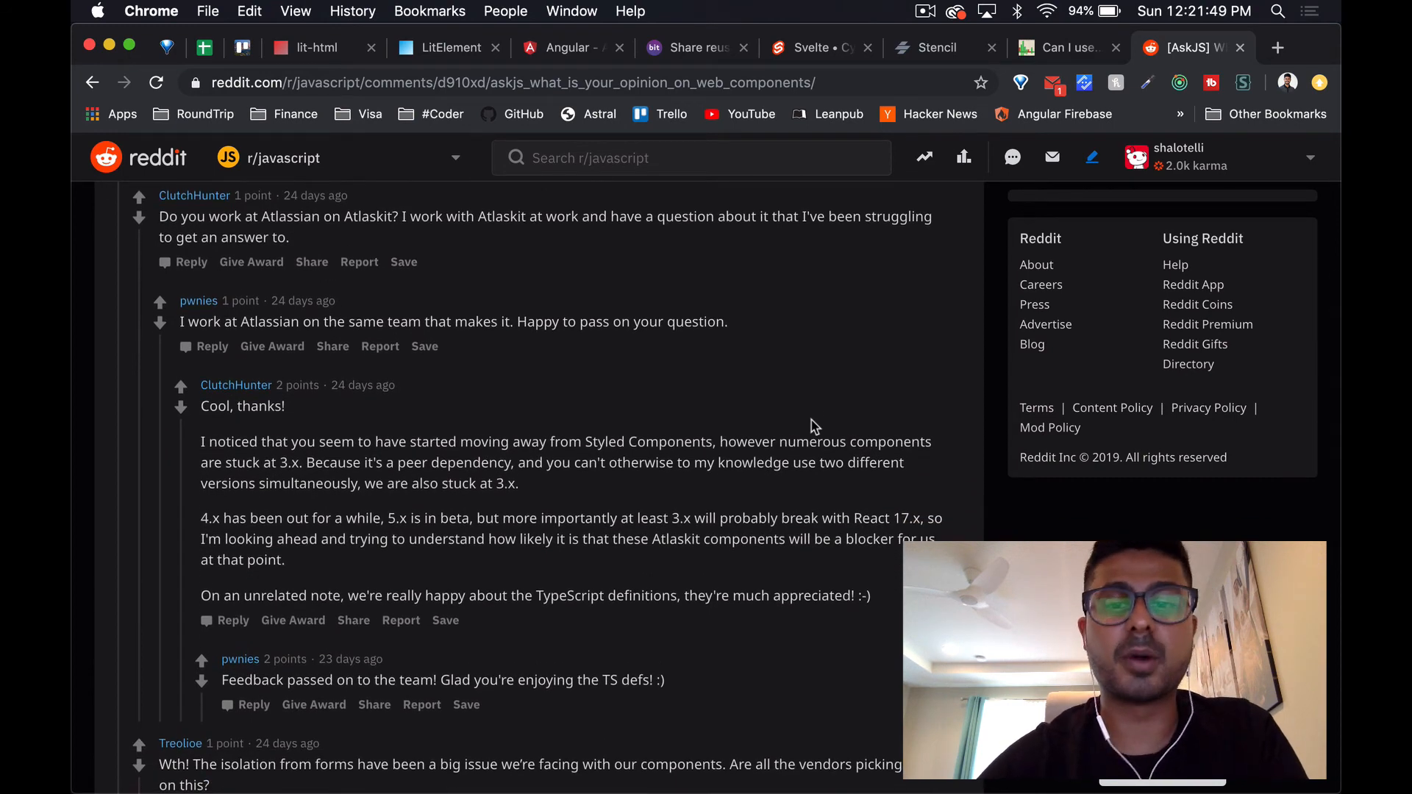
scroll("down", 3)
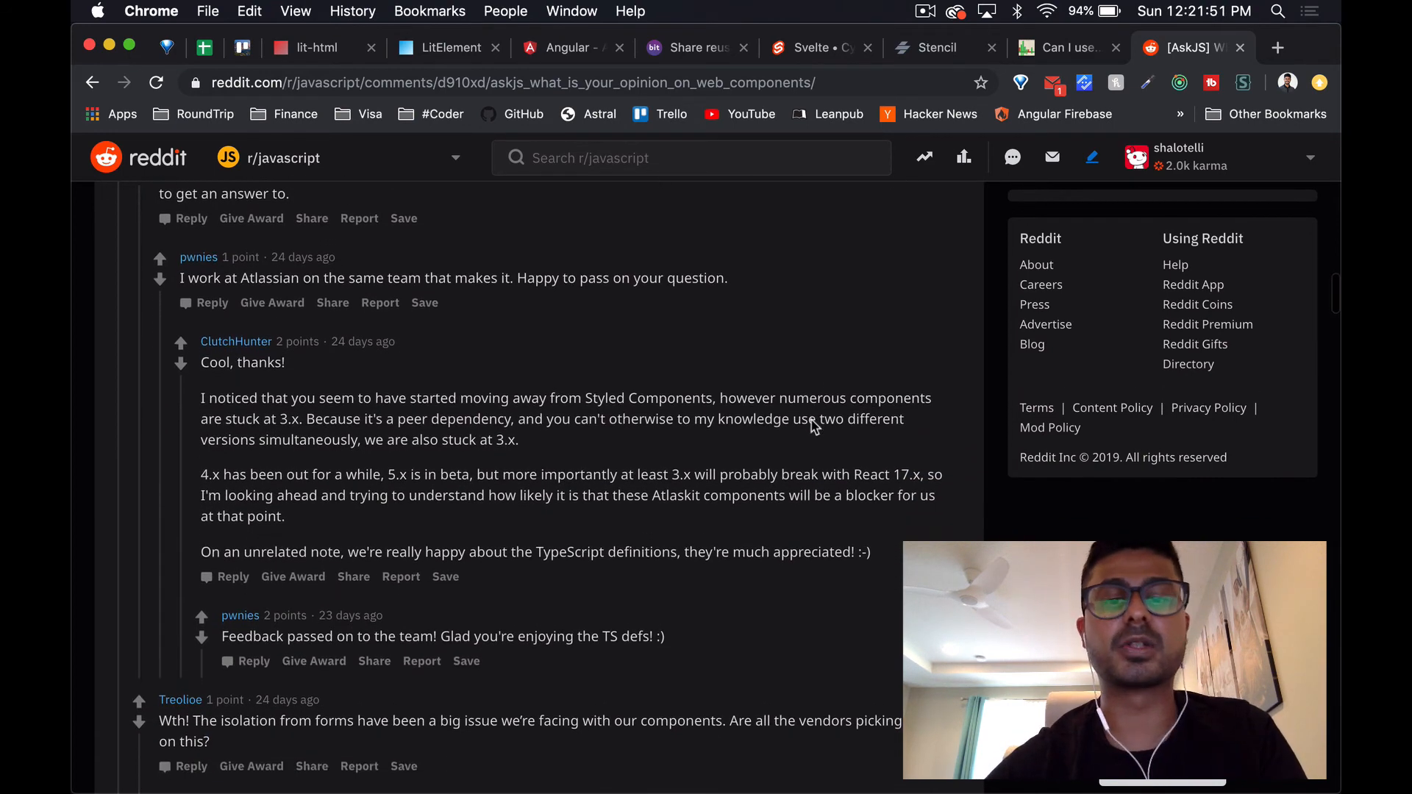
scroll("down", 3)
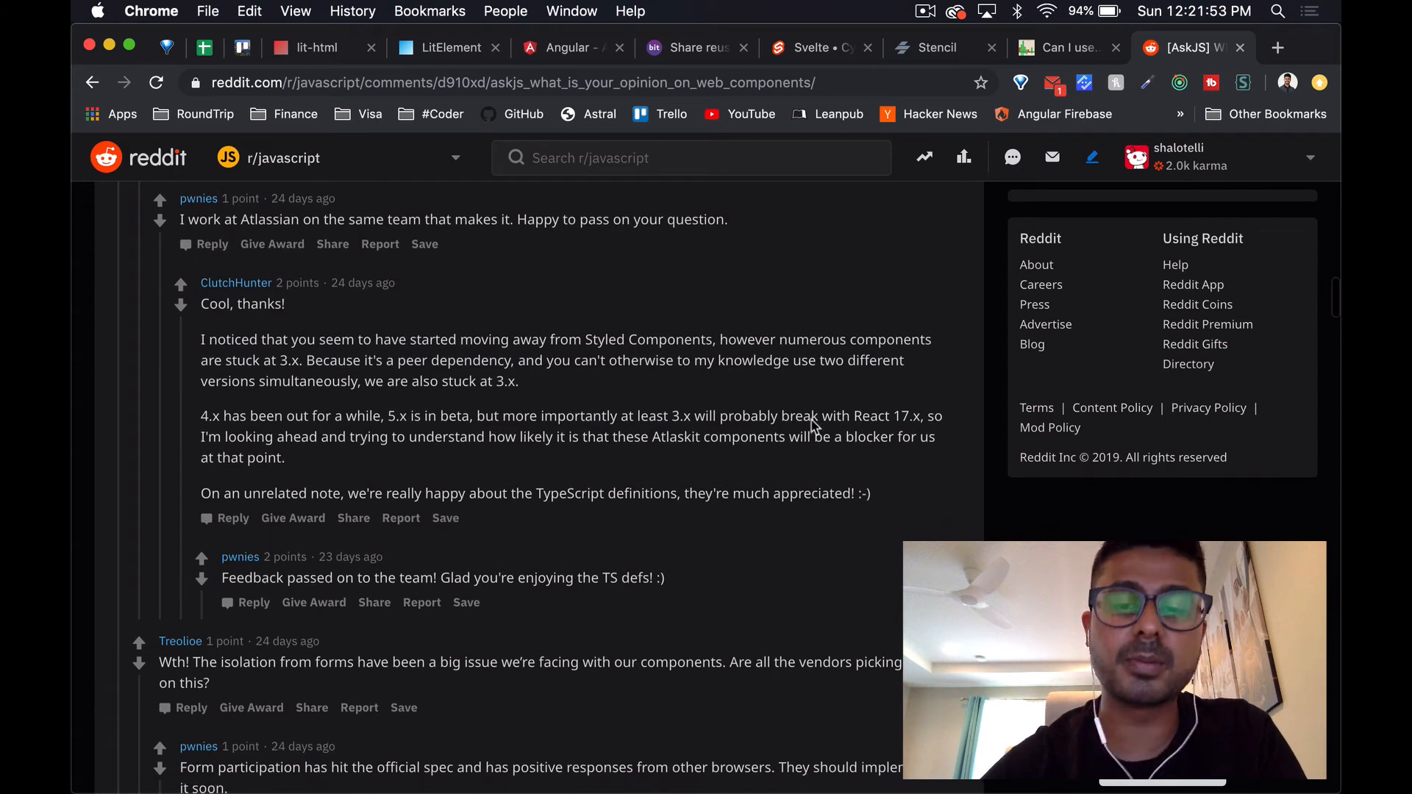
scroll("down", 3)
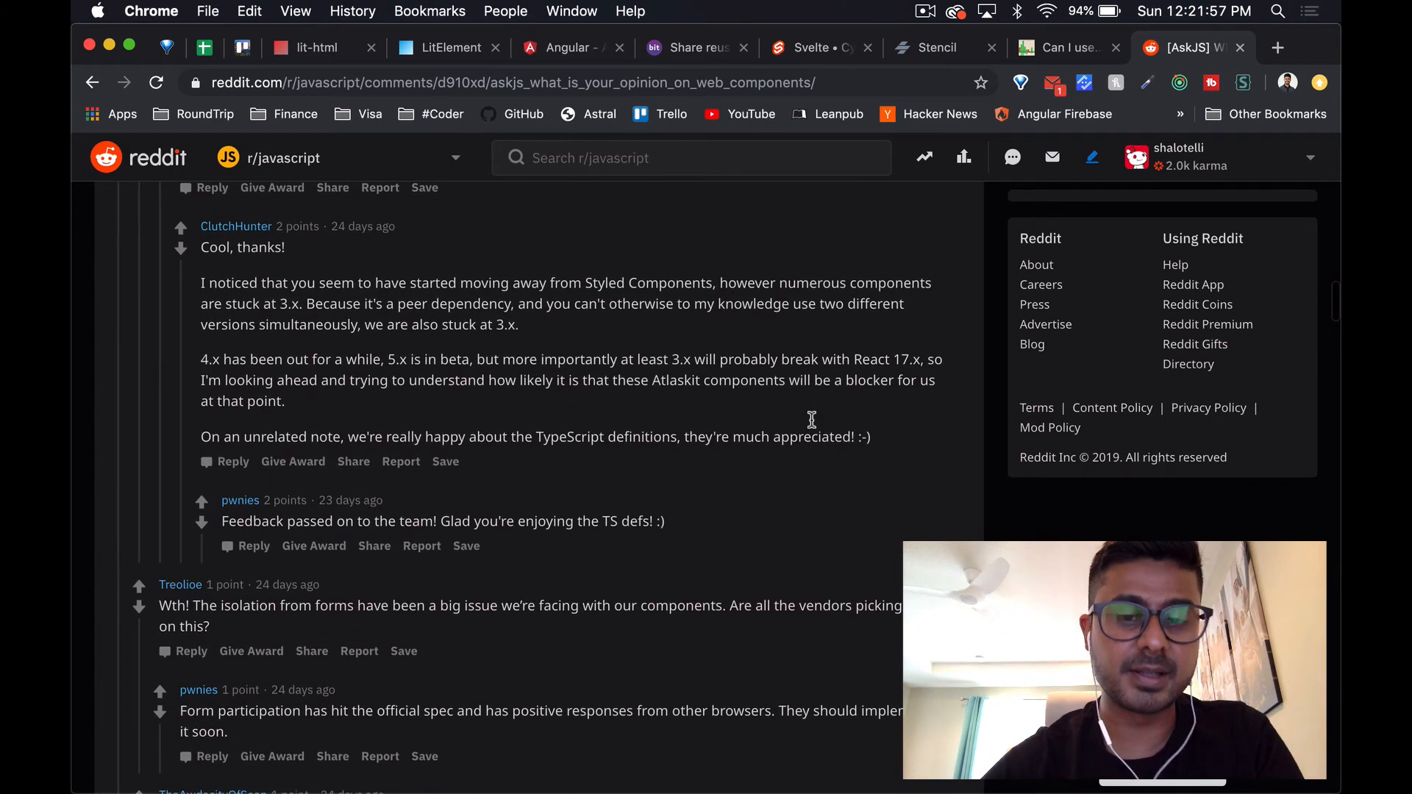
scroll("down", 3)
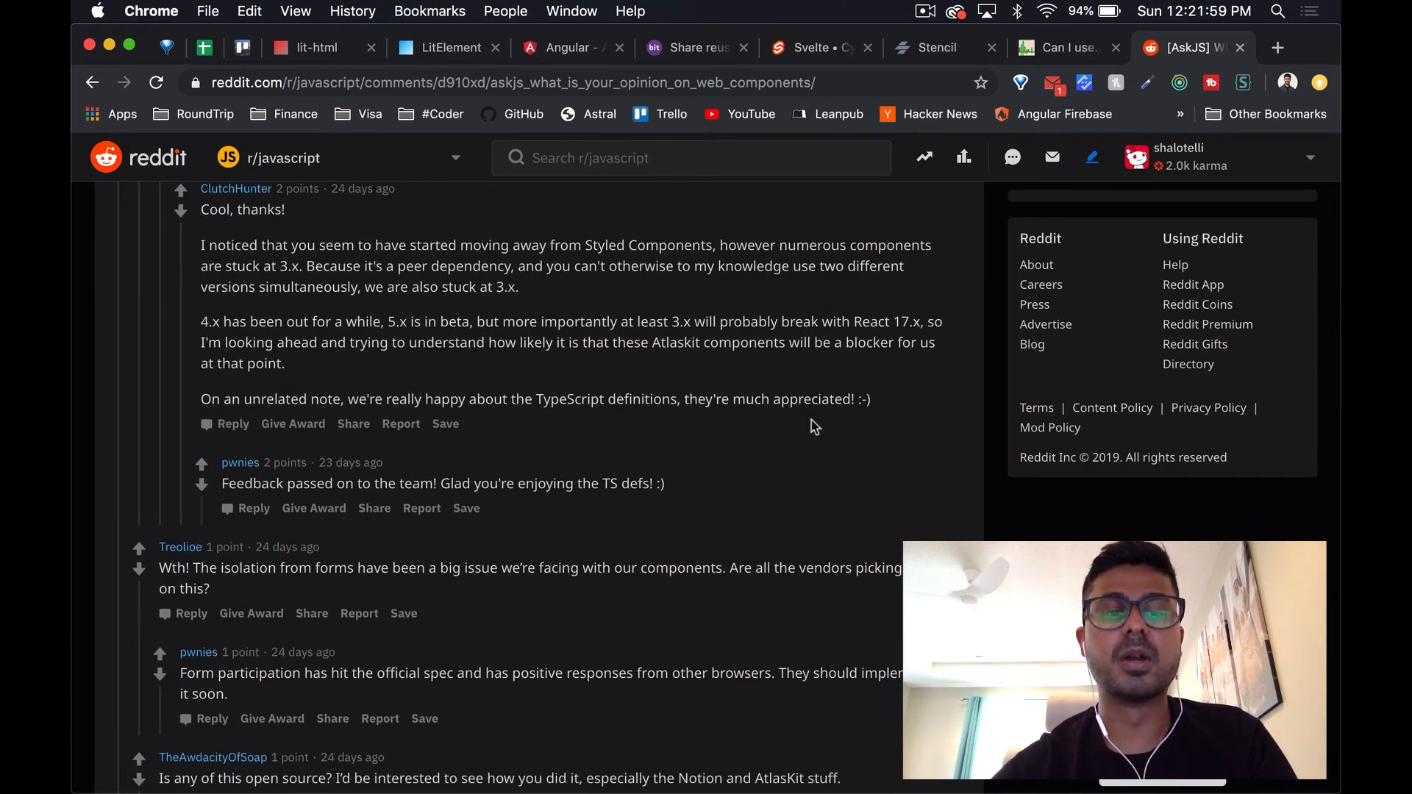
scroll("down", 3)
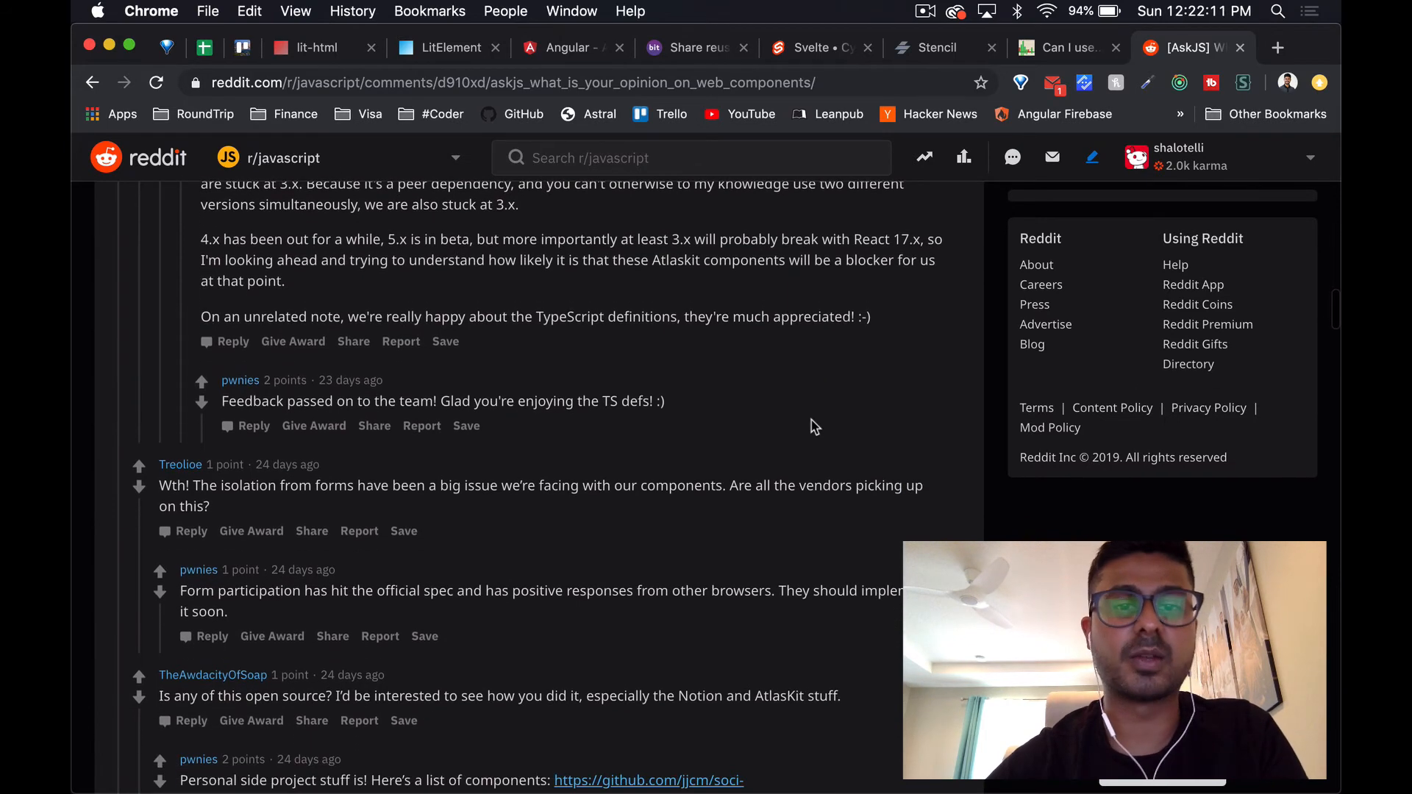
scroll("down", 3)
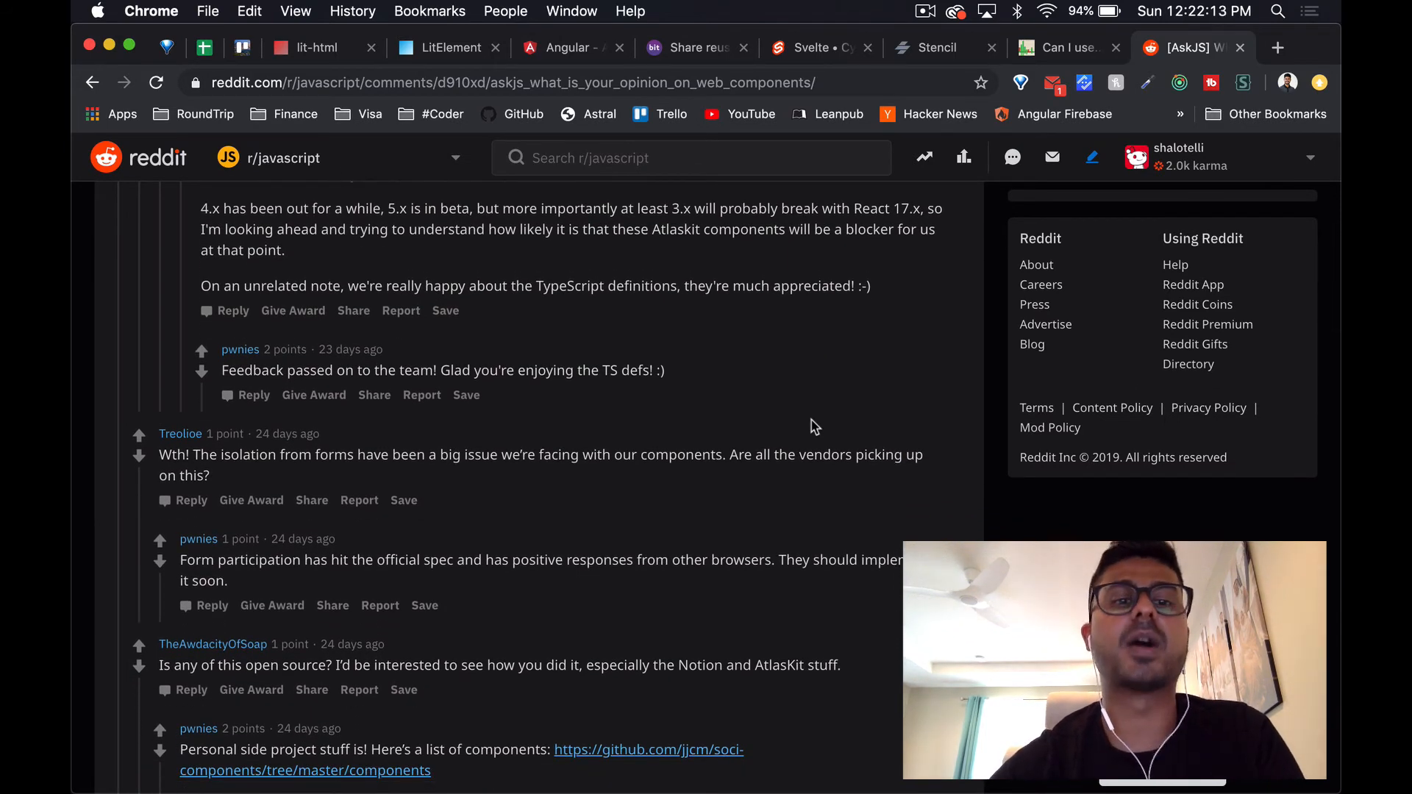
scroll("down", 3)
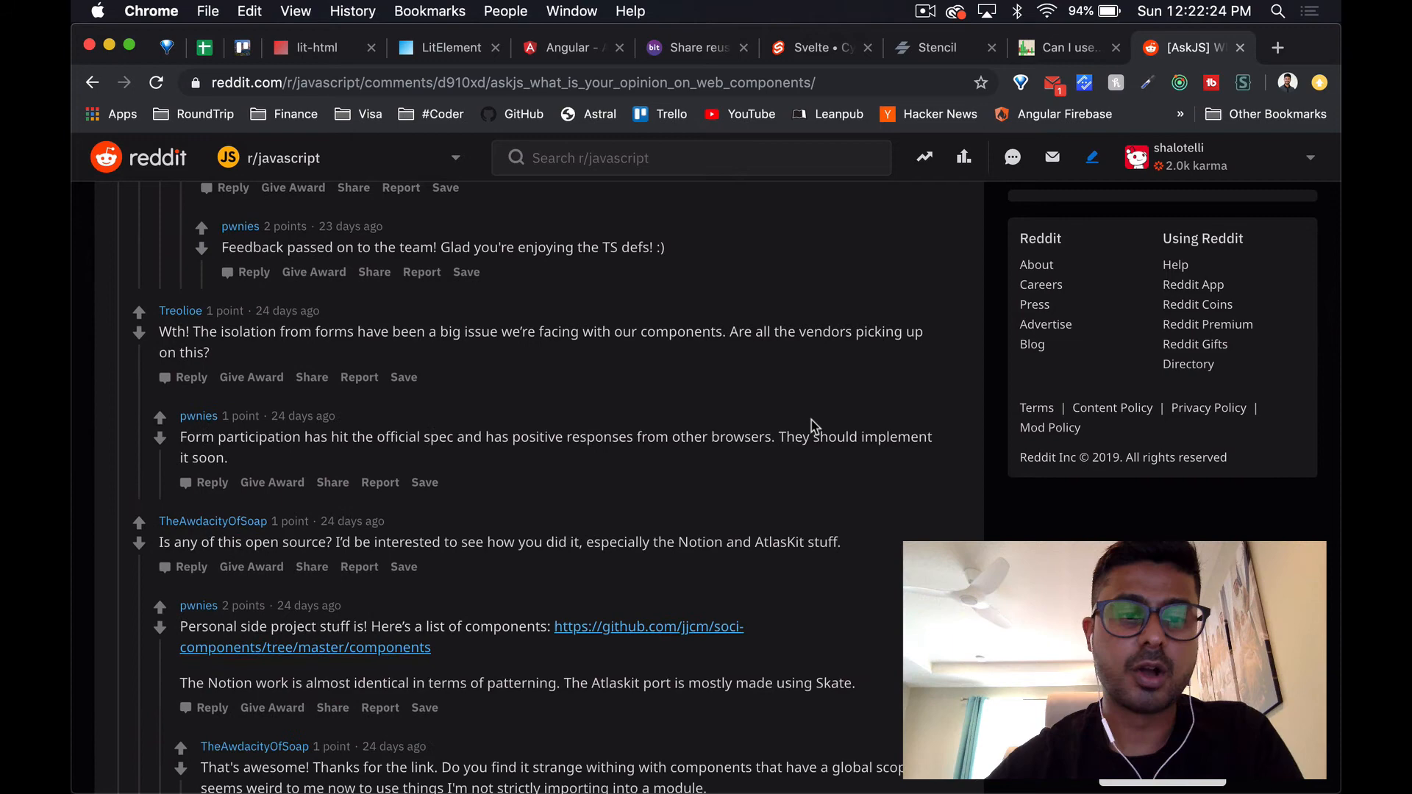
scroll("down", 3)
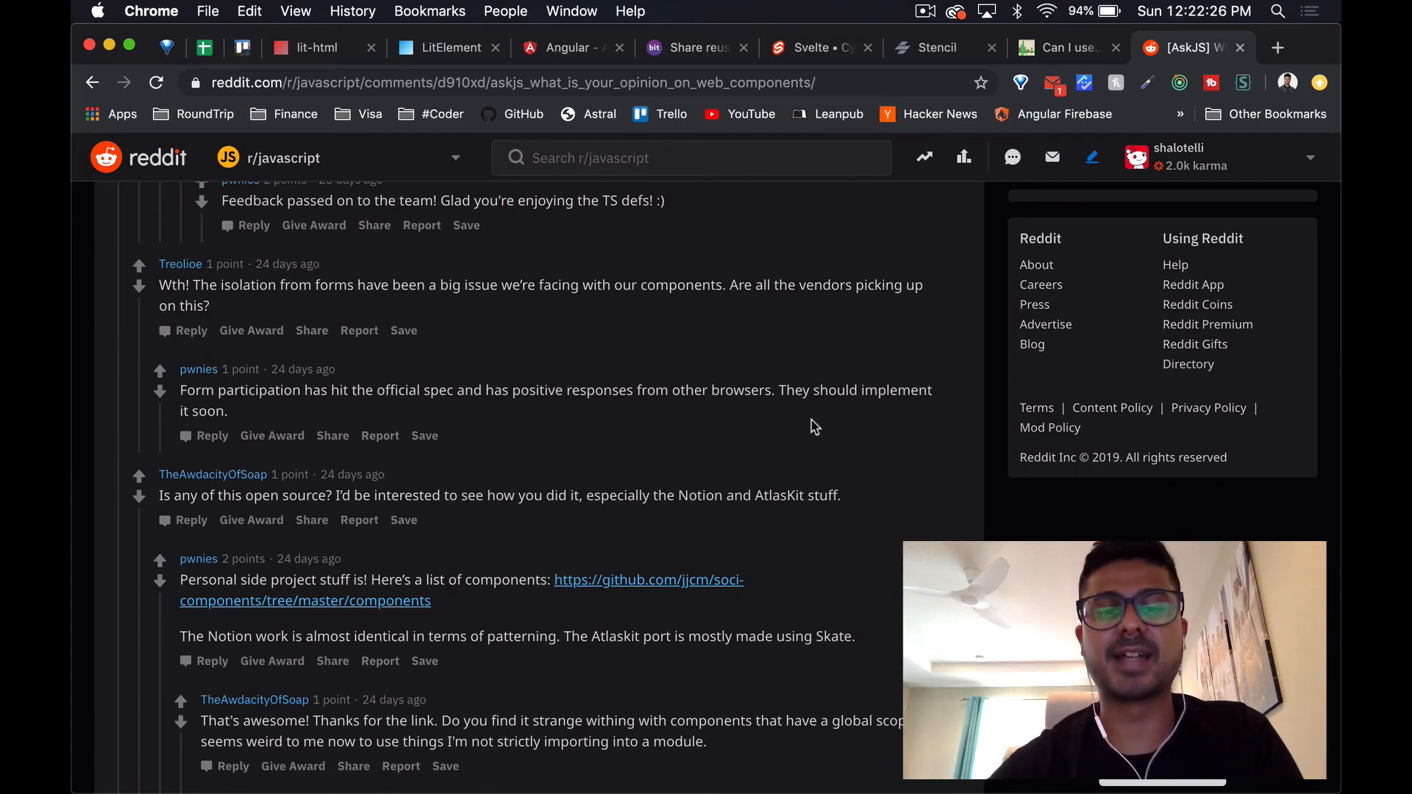
scroll("down", 3)
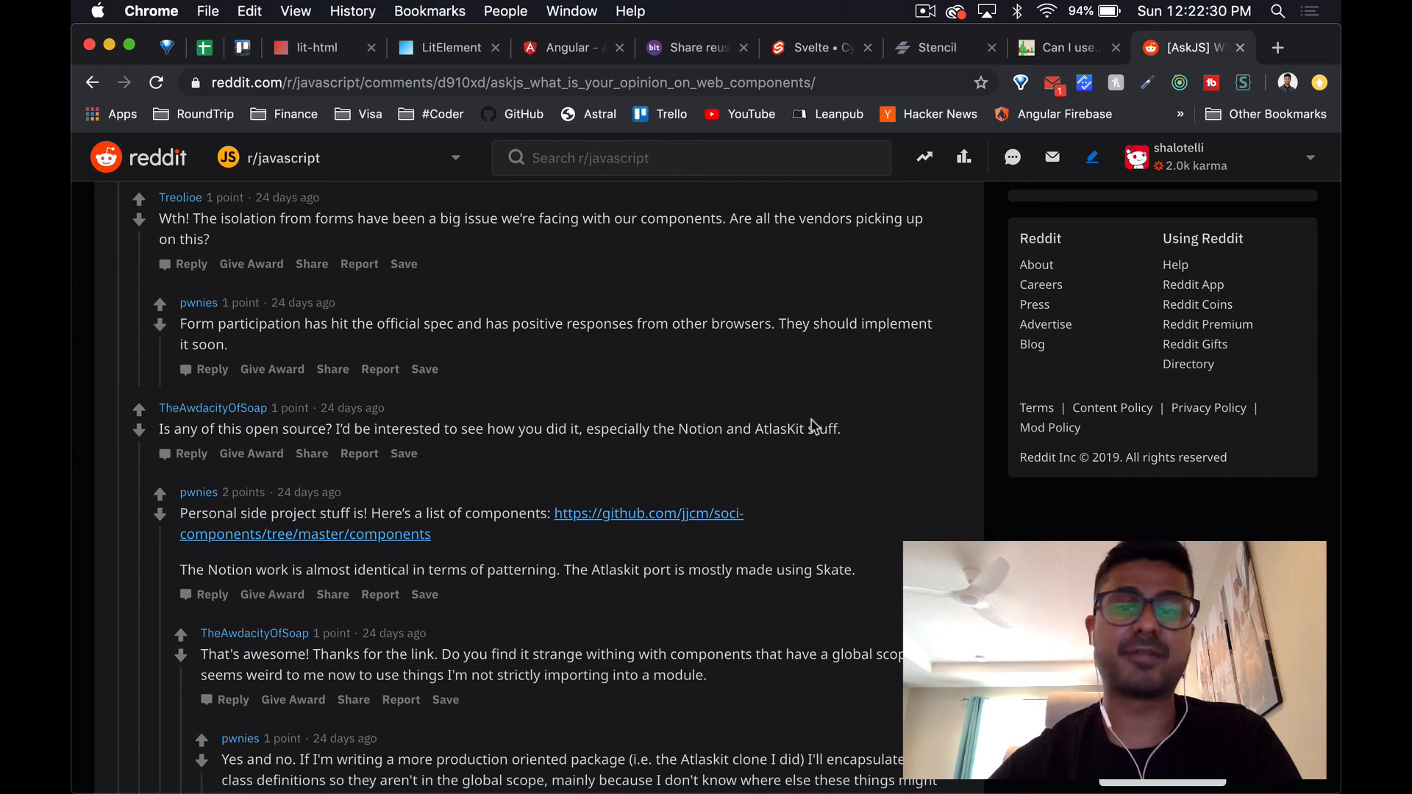
Read the global-scope replies, then return to the top of the [AskJS] post
scroll("down", 3)
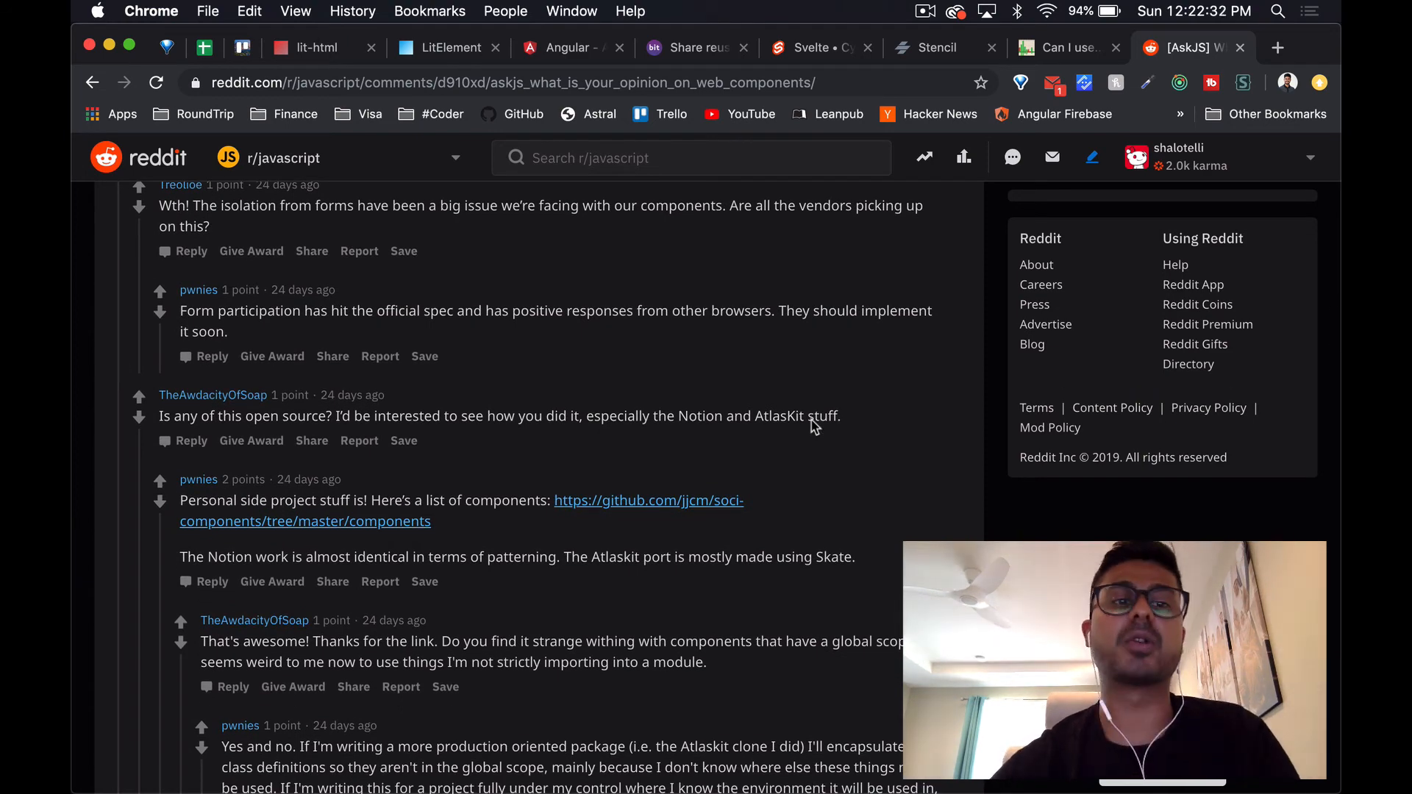
scroll("down", 3)
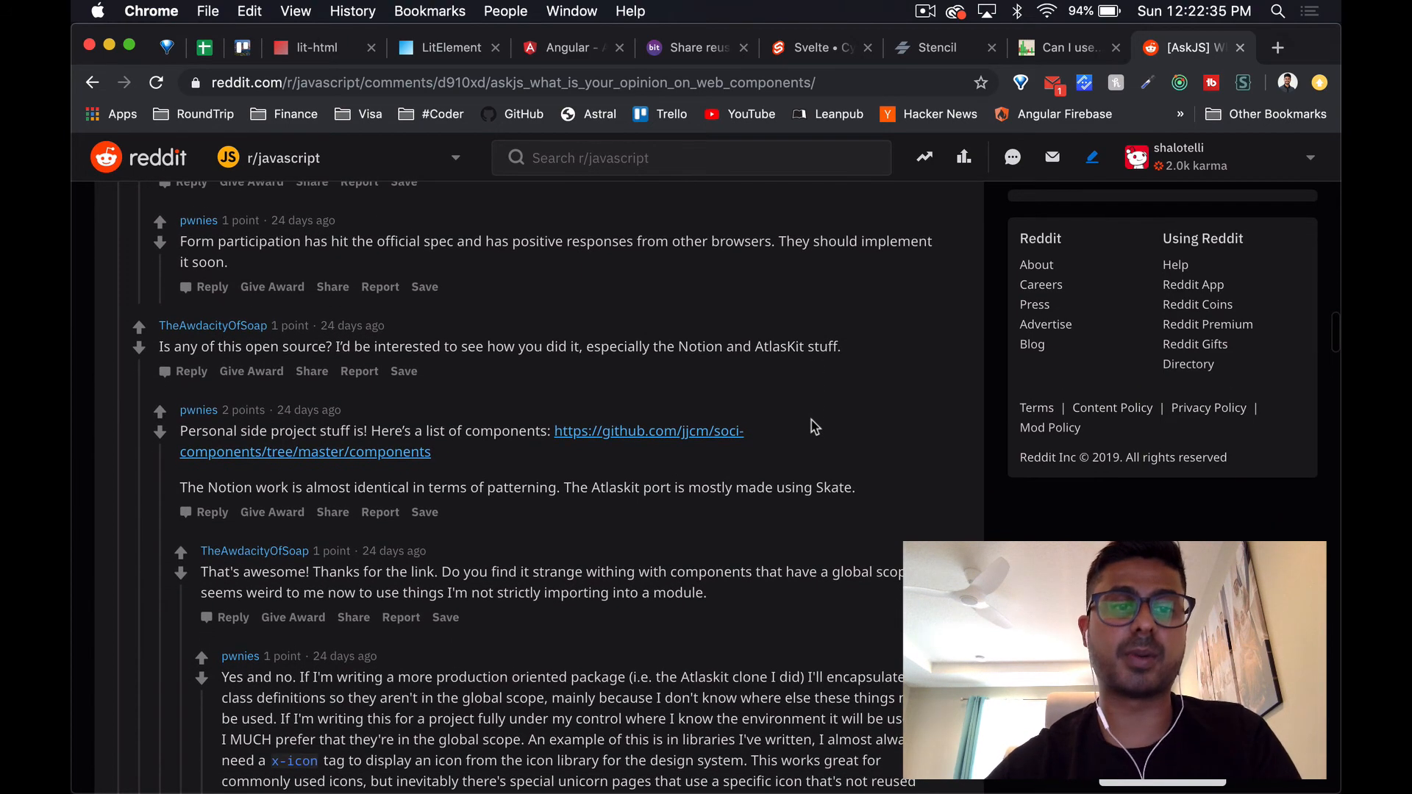
scroll("down", 3)
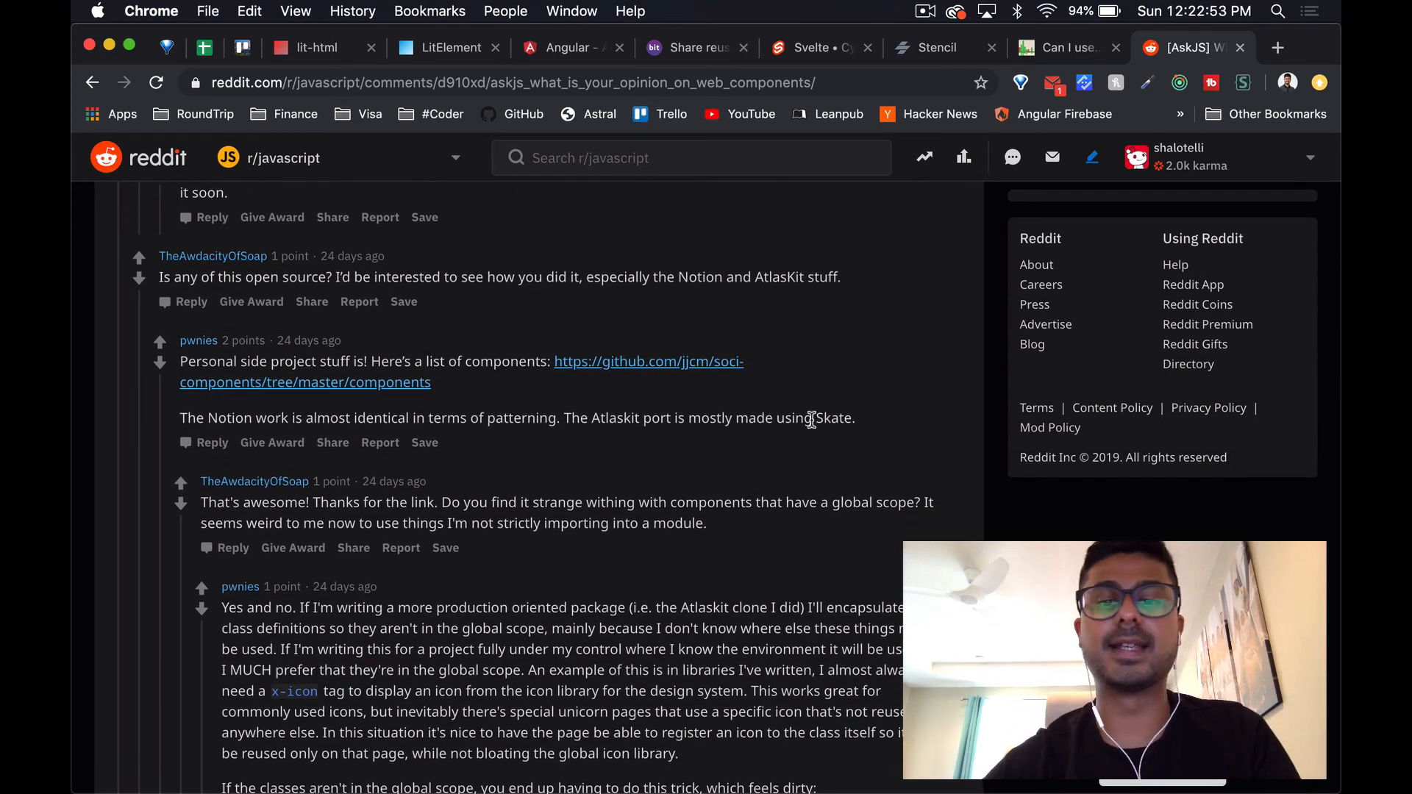
scroll("down", 3)
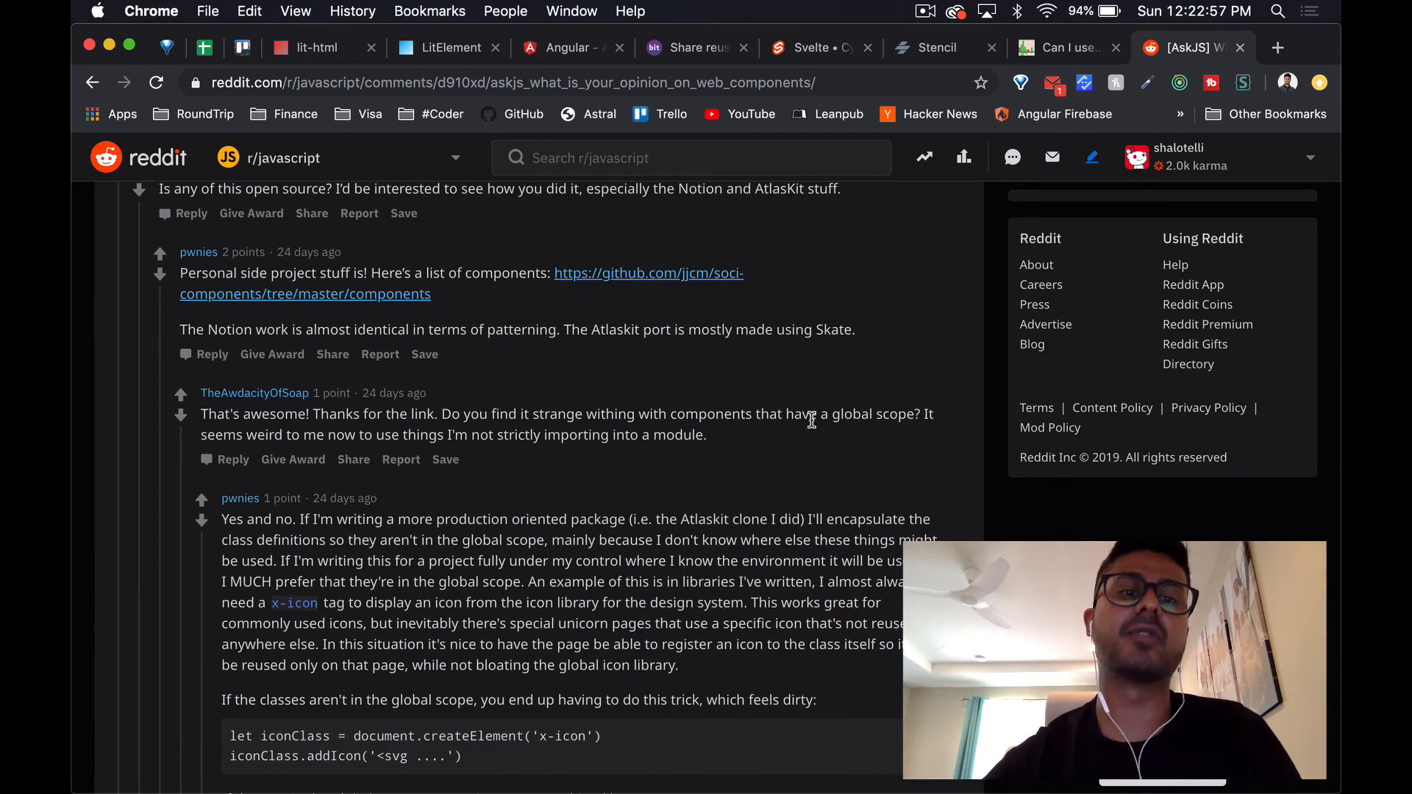
scroll("down", 3)
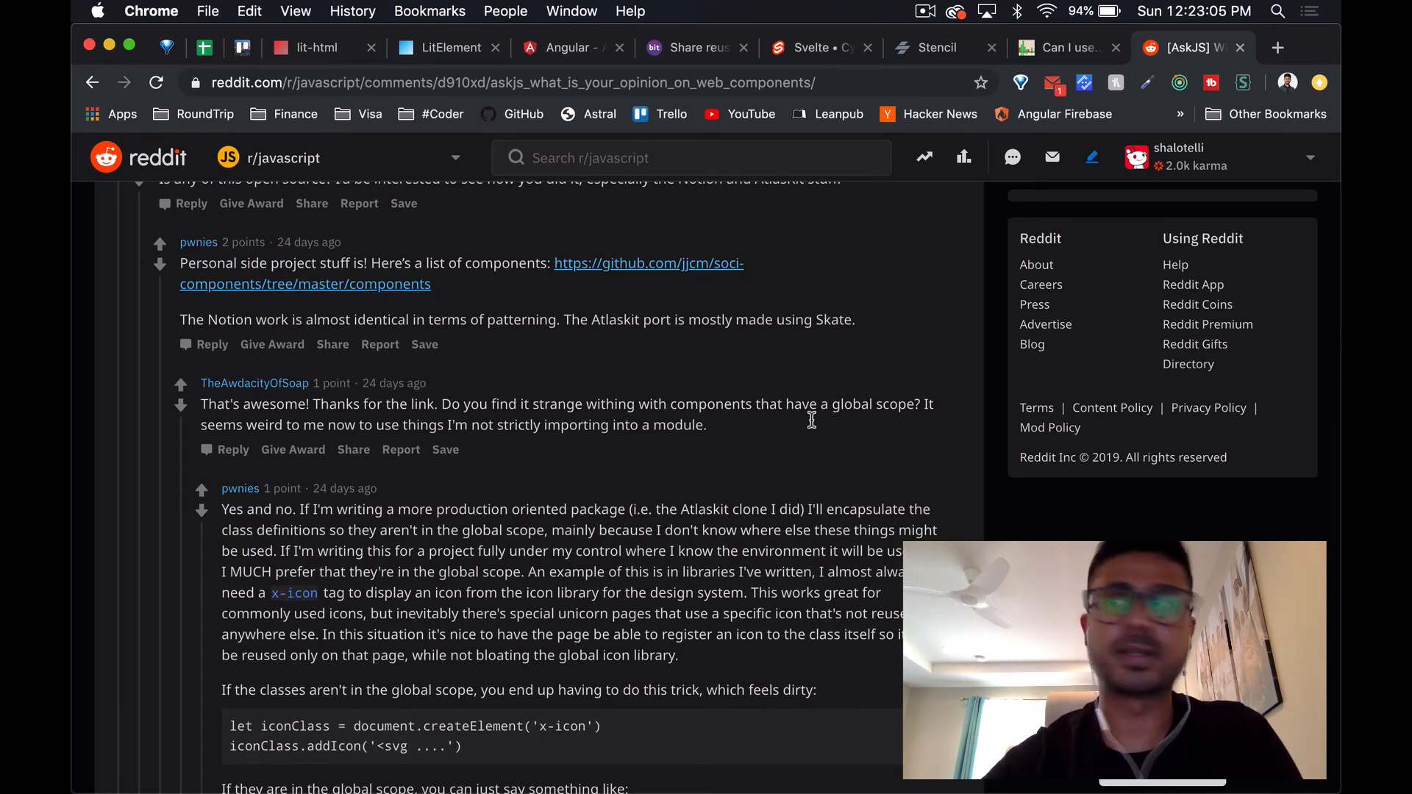
scroll("down", 3)
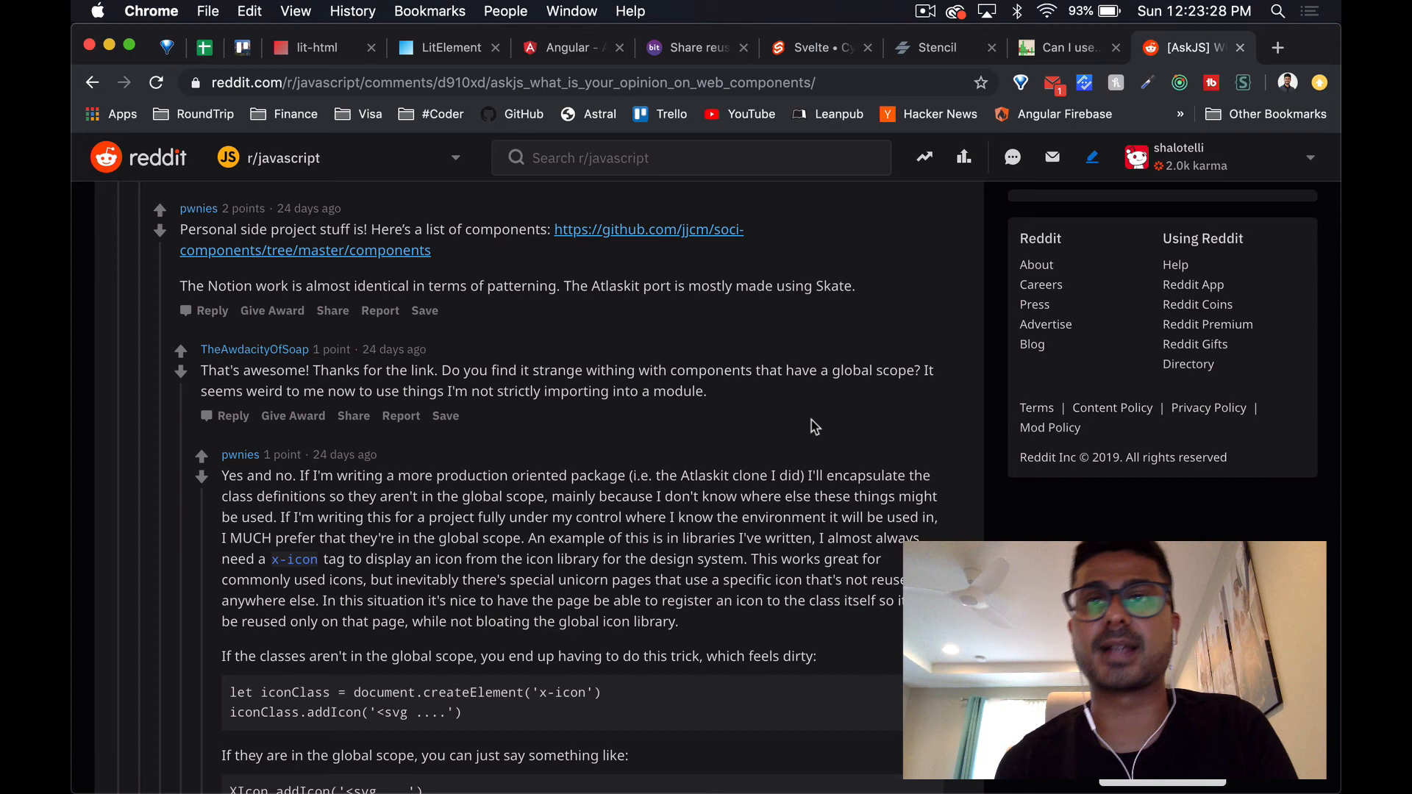
scroll("up", 3)
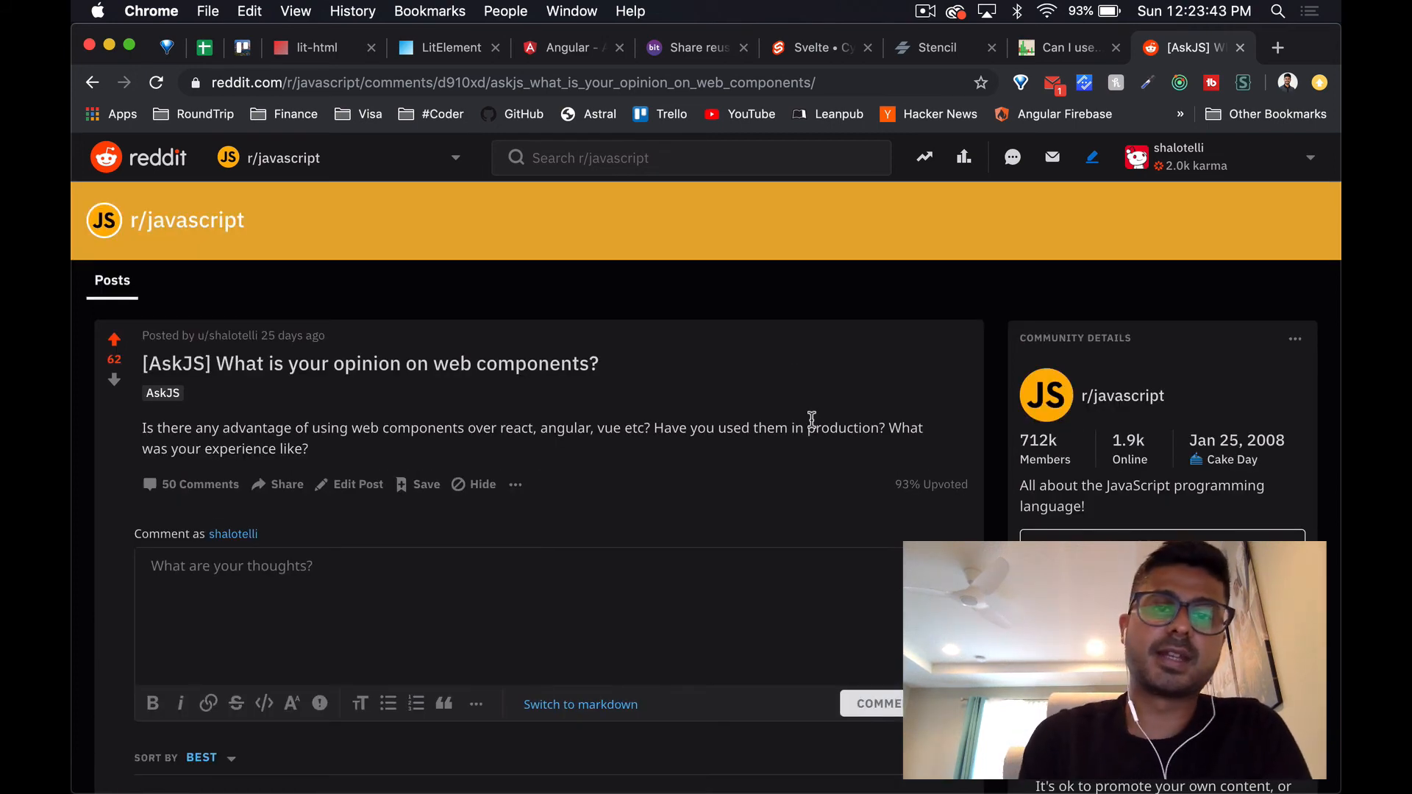